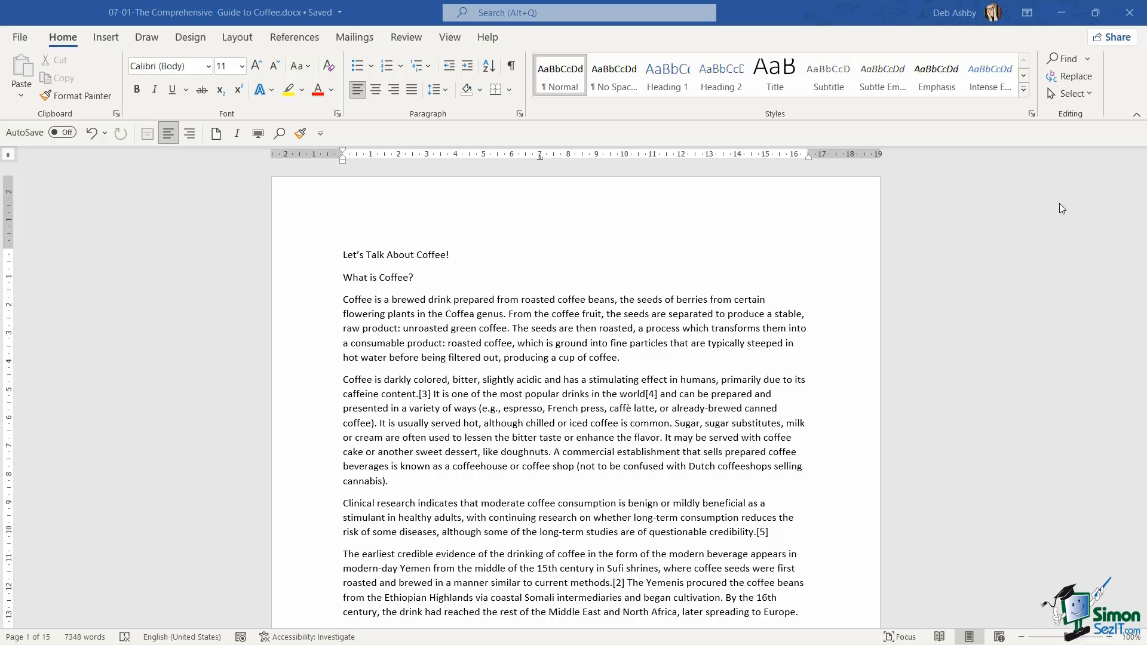
pyautogui.moveTo(521, 346)
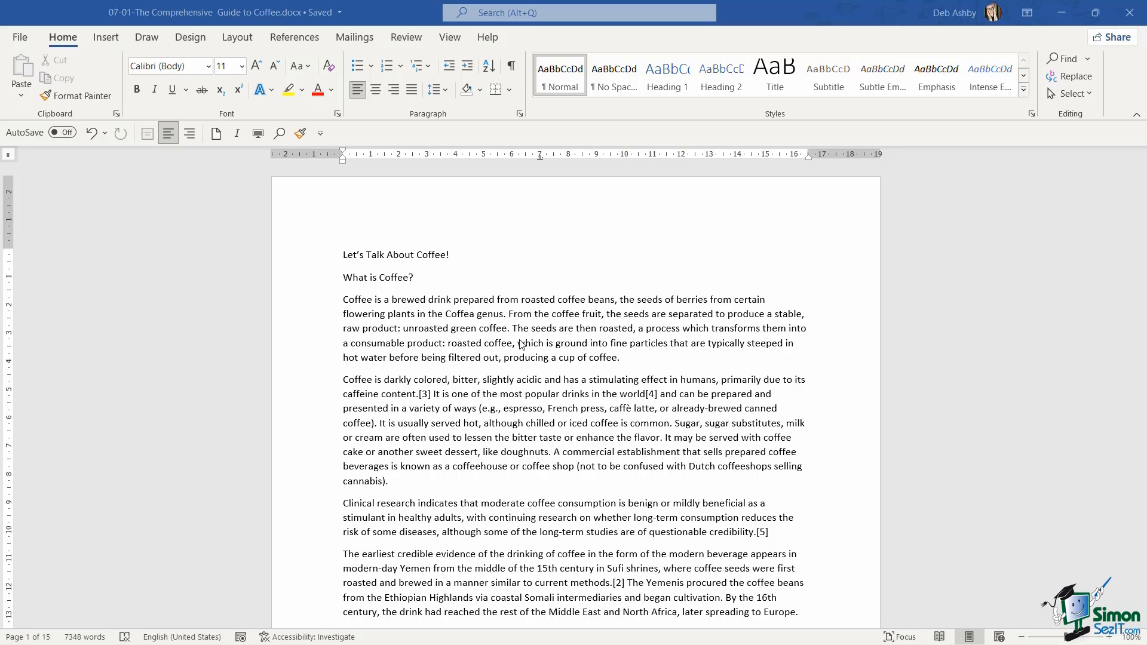
pyautogui.moveTo(532, 300)
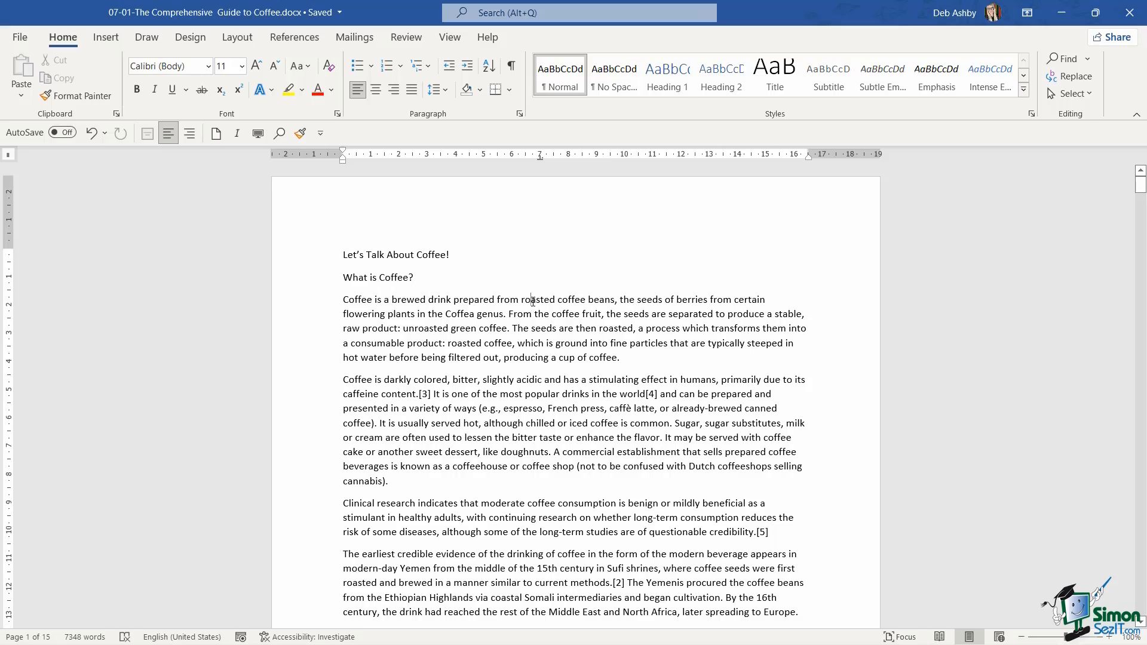
# Scroll through the coffee guide, then view the Design tab's Themes gallery with Office current
pyautogui.scroll(-3)
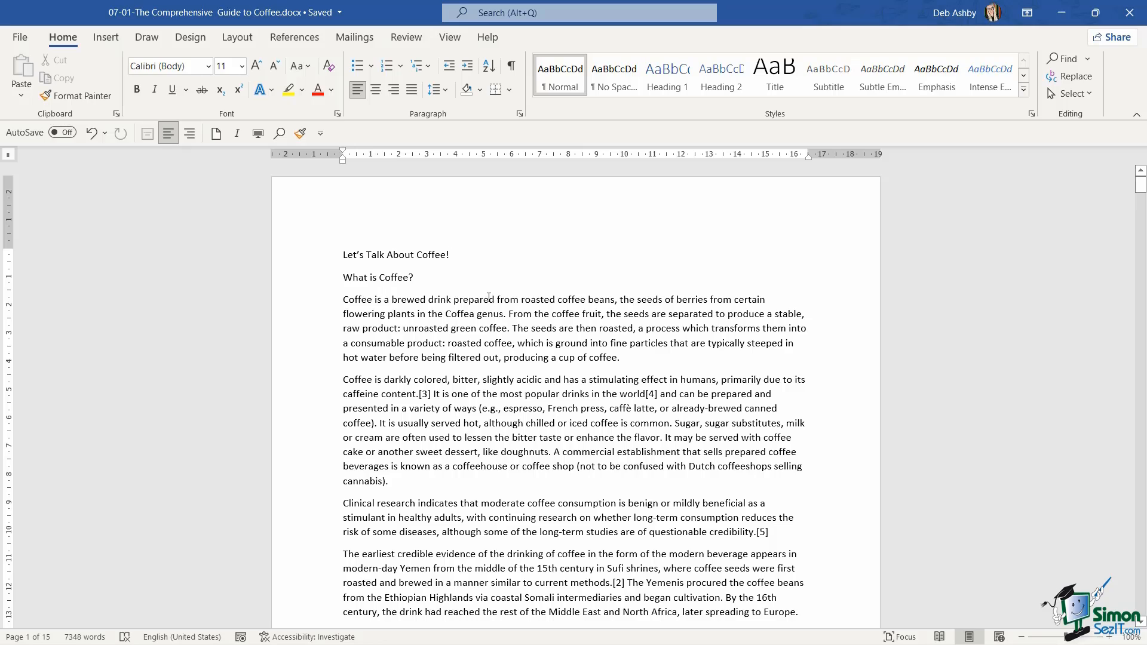
pyautogui.scroll(-3)
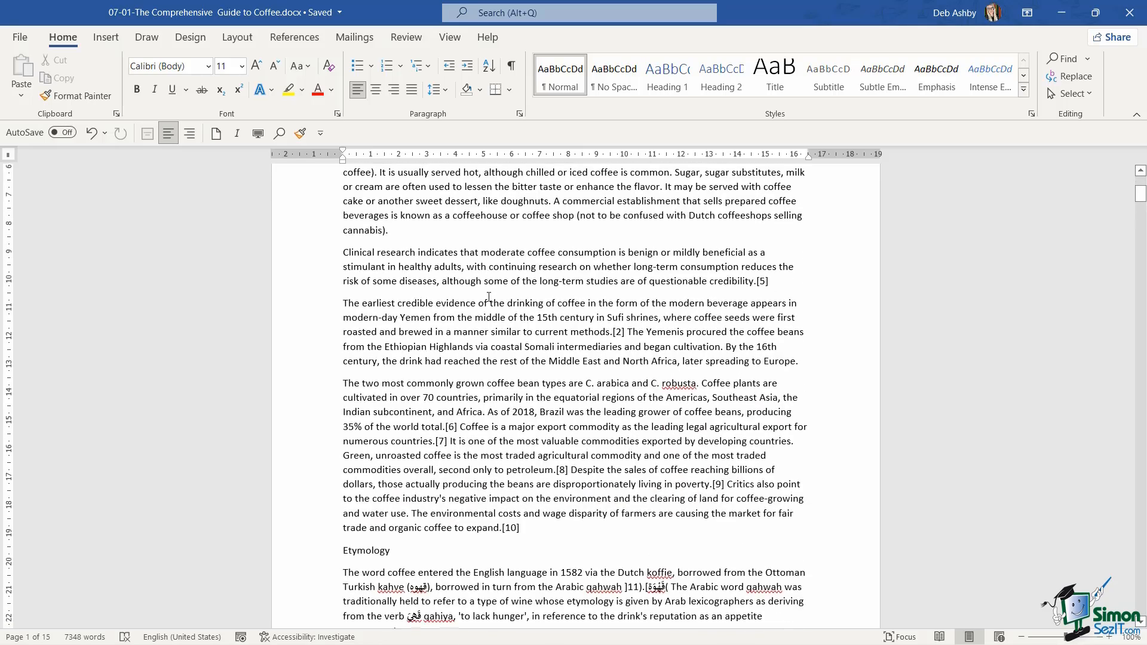
pyautogui.scroll(-3)
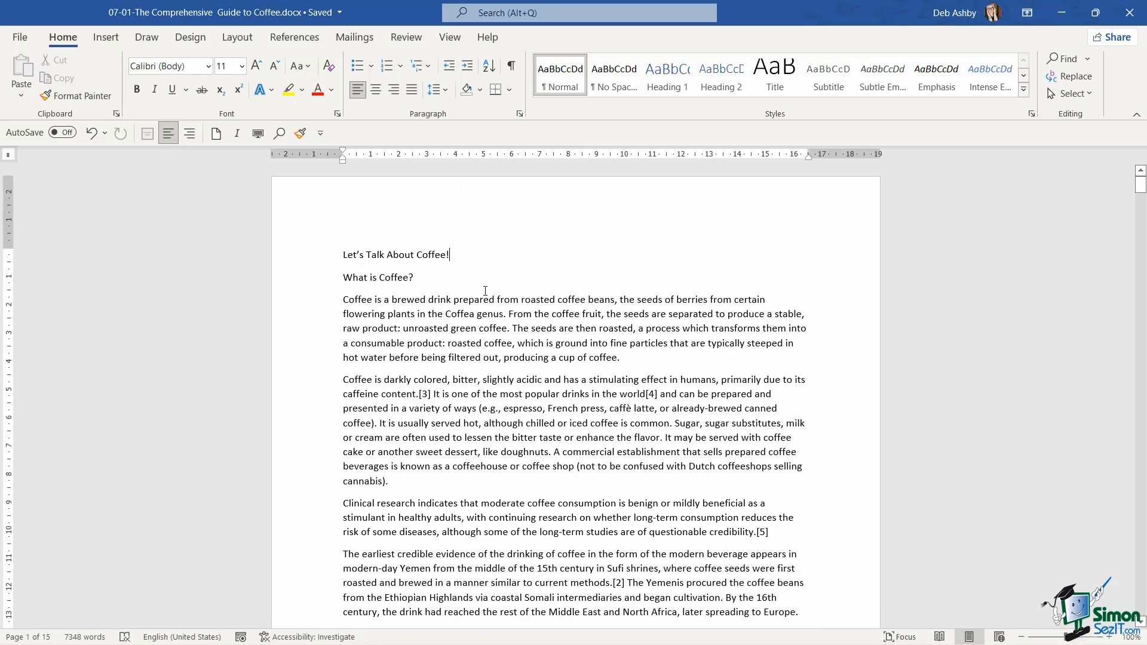
pyautogui.moveTo(475, 259)
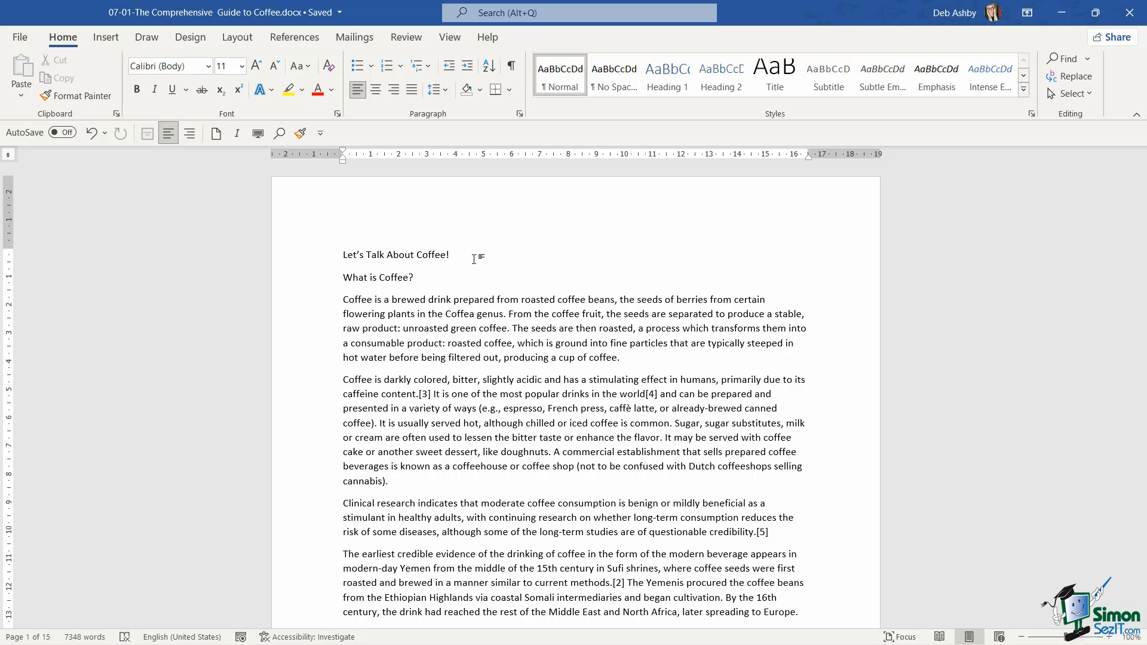
pyautogui.click(449, 254)
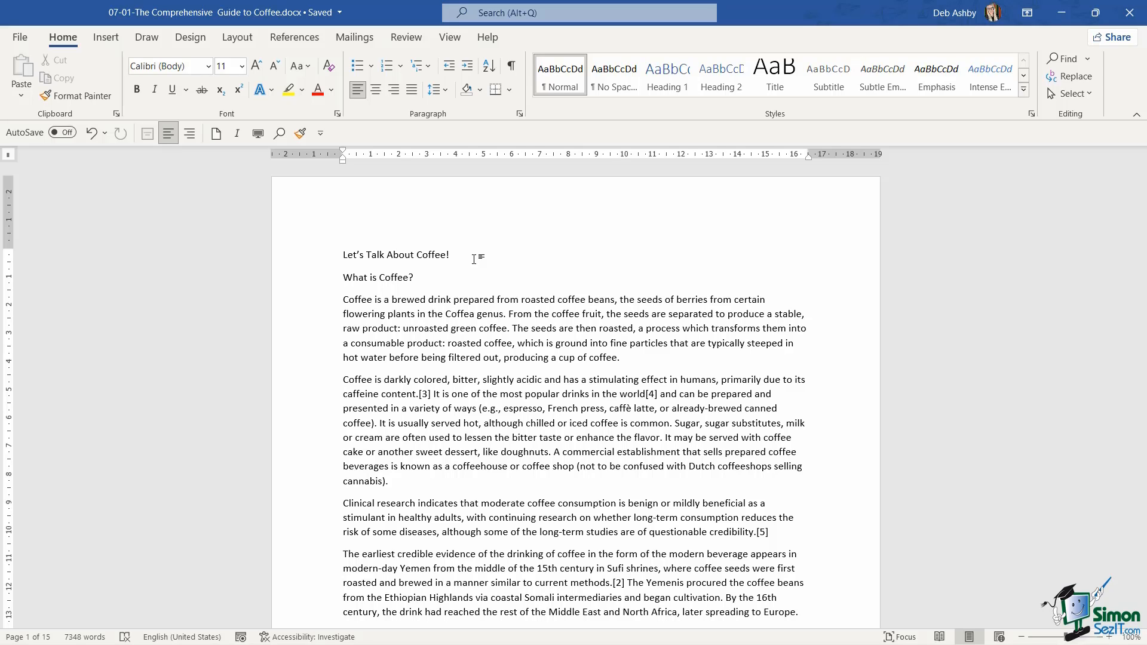
pyautogui.click(449, 255)
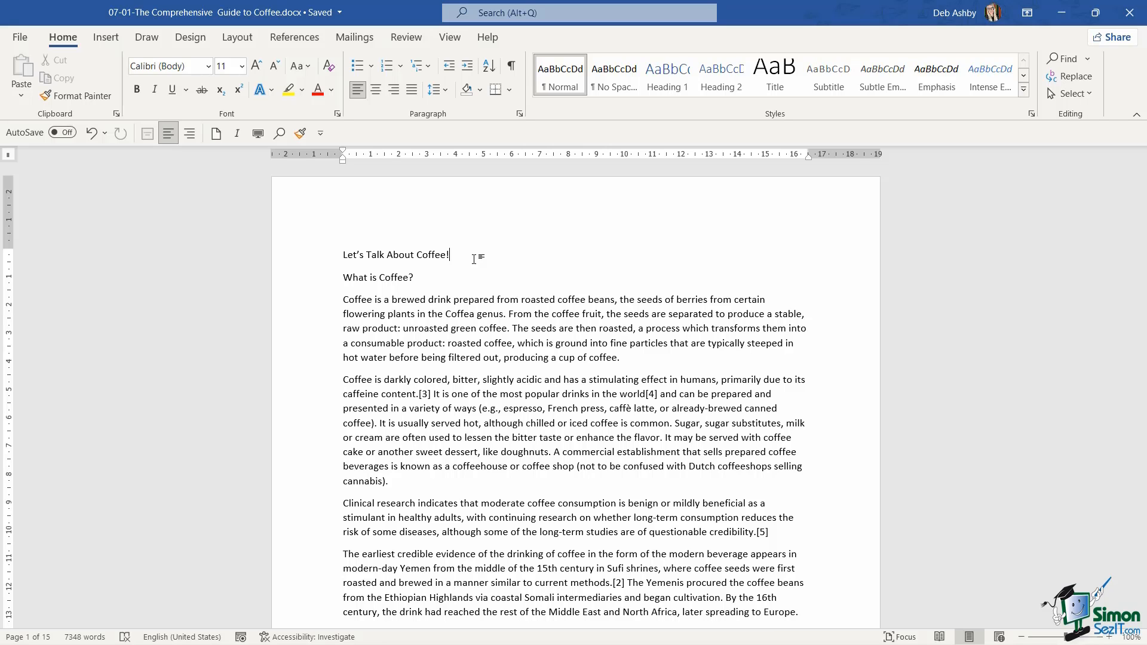
pyautogui.click(190, 37)
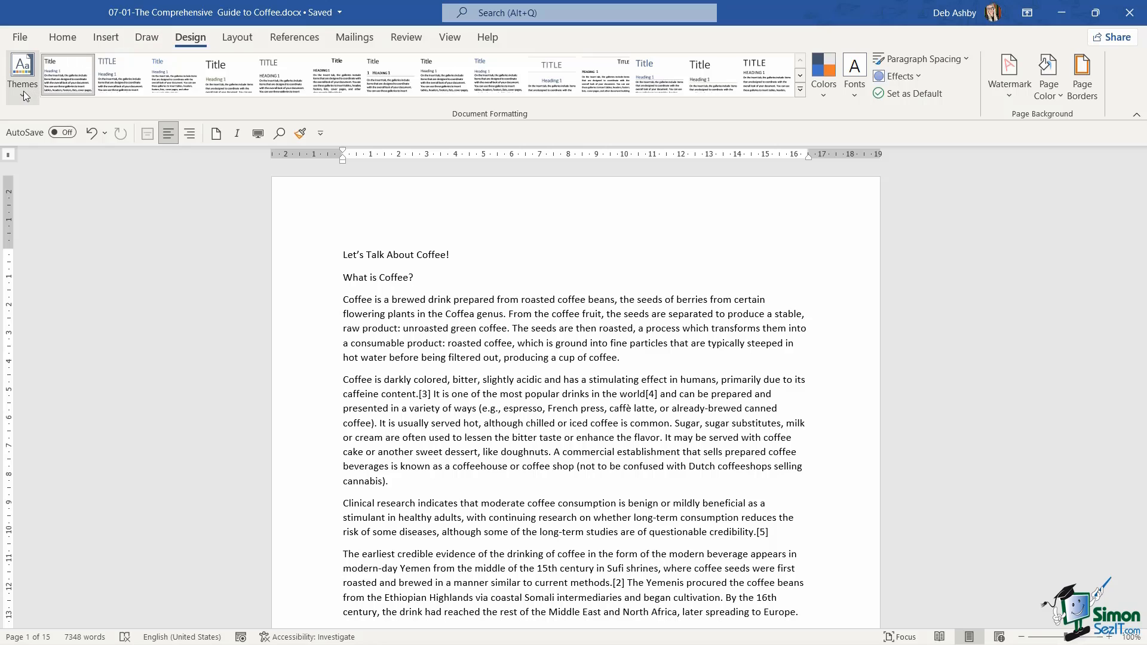
pyautogui.moveTo(23, 76)
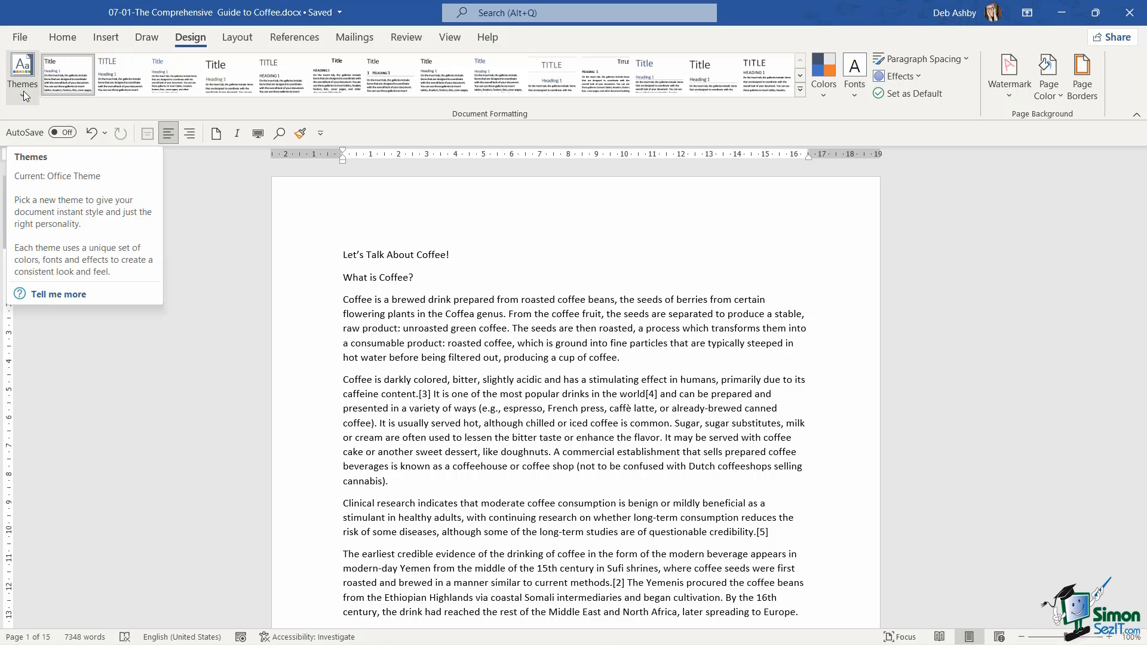
pyautogui.click(23, 76)
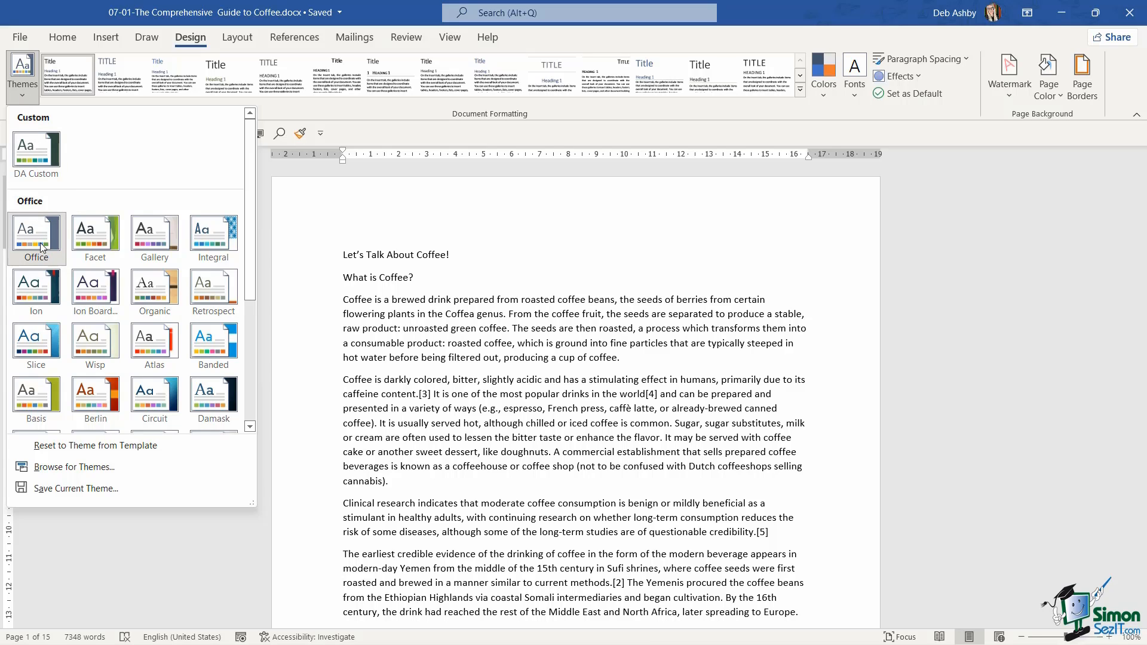
pyautogui.moveTo(36, 227)
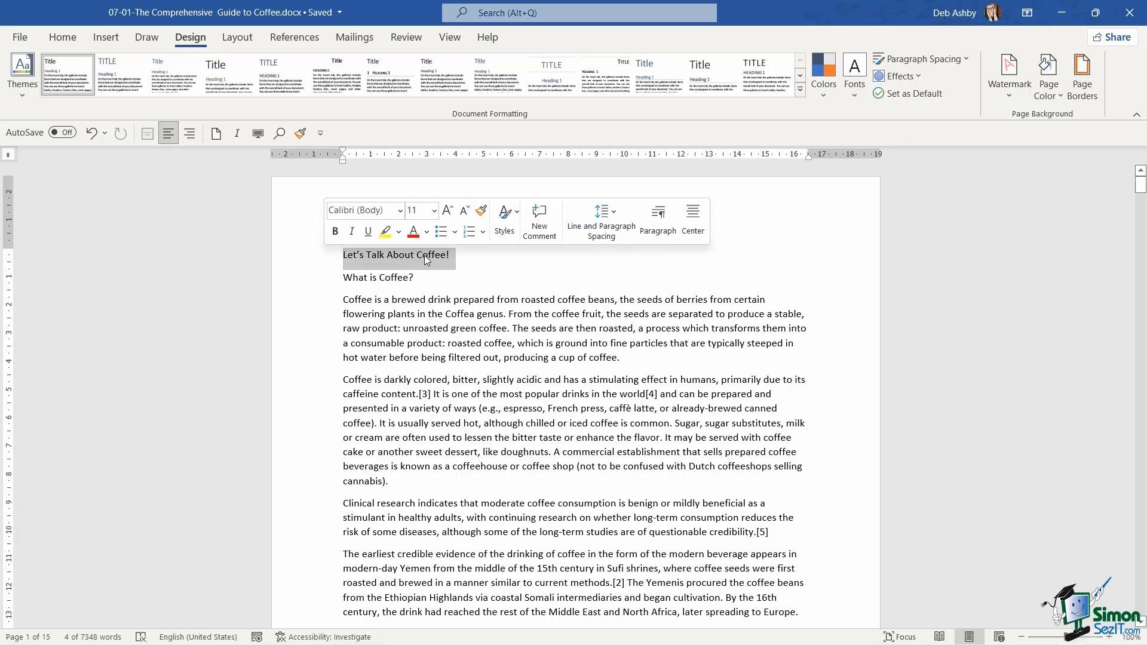
# Browse the title's Theme Colors on the Home tab without applying any, then deselect the title
pyautogui.click(63, 36)
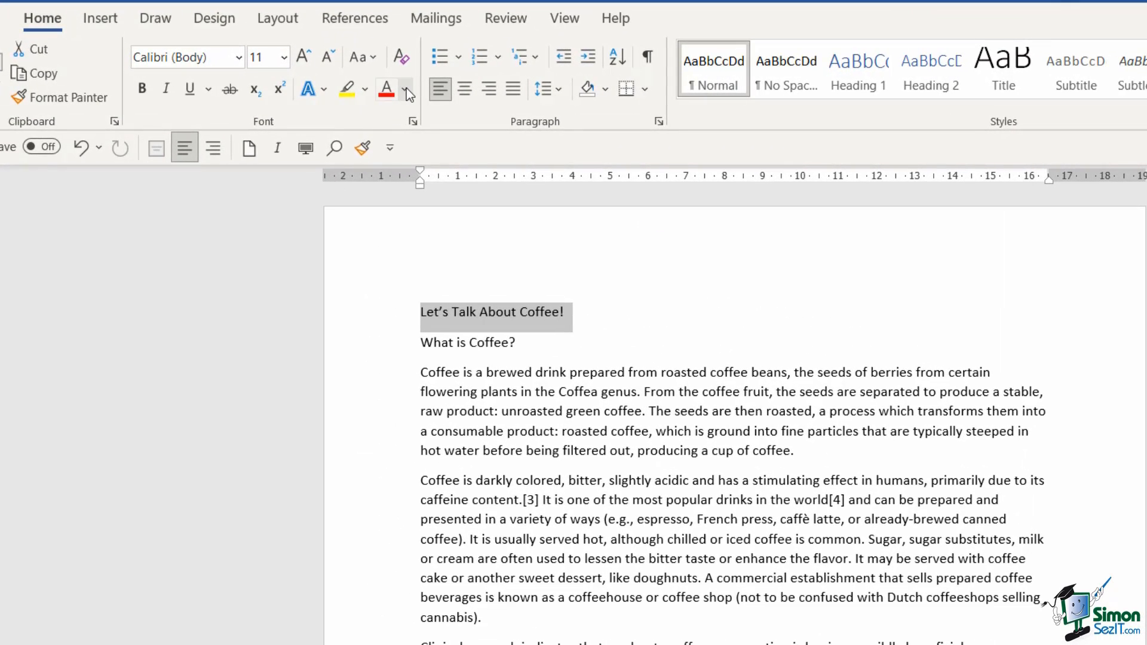
pyautogui.click(403, 88)
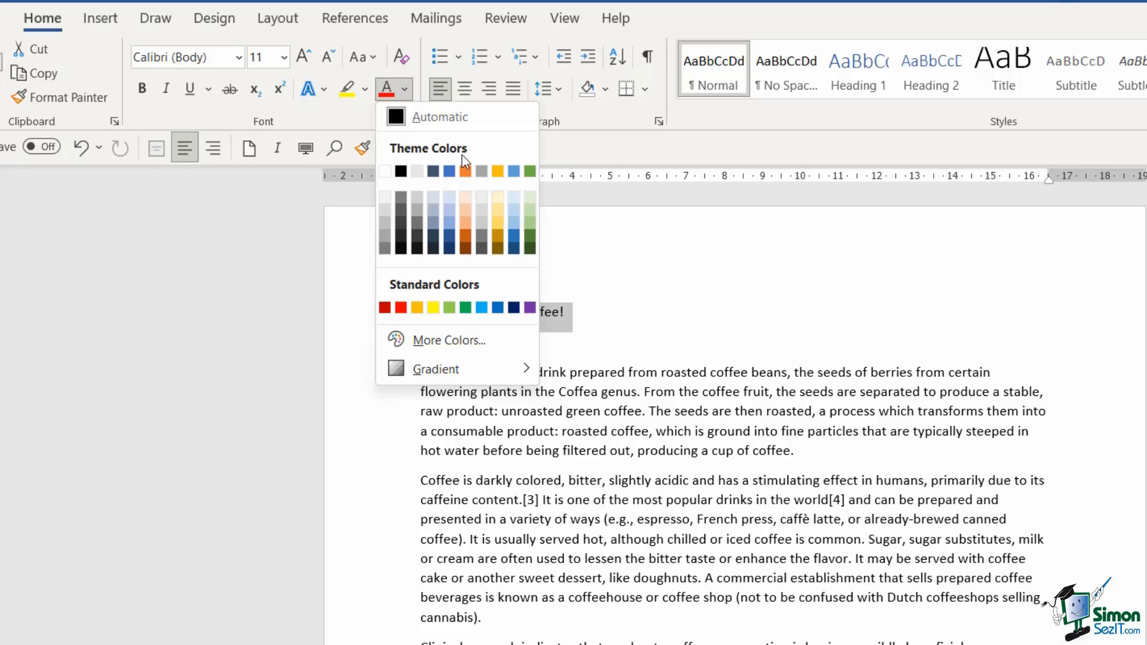
pyautogui.moveTo(384, 172)
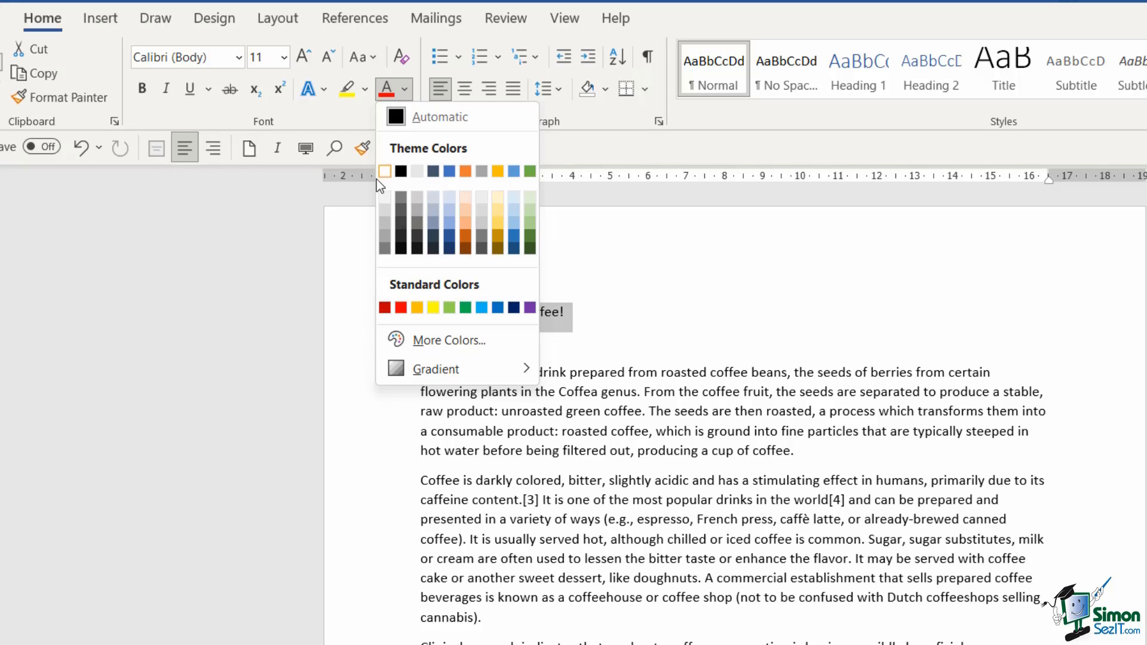
pyautogui.moveTo(466, 248)
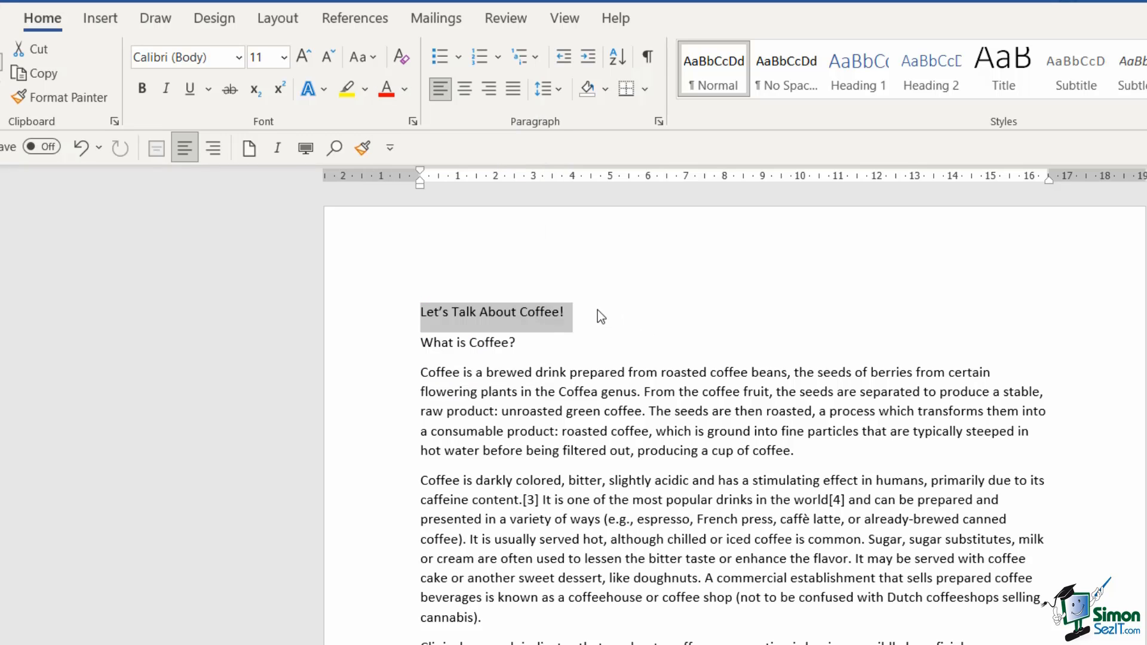
pyautogui.click(564, 312)
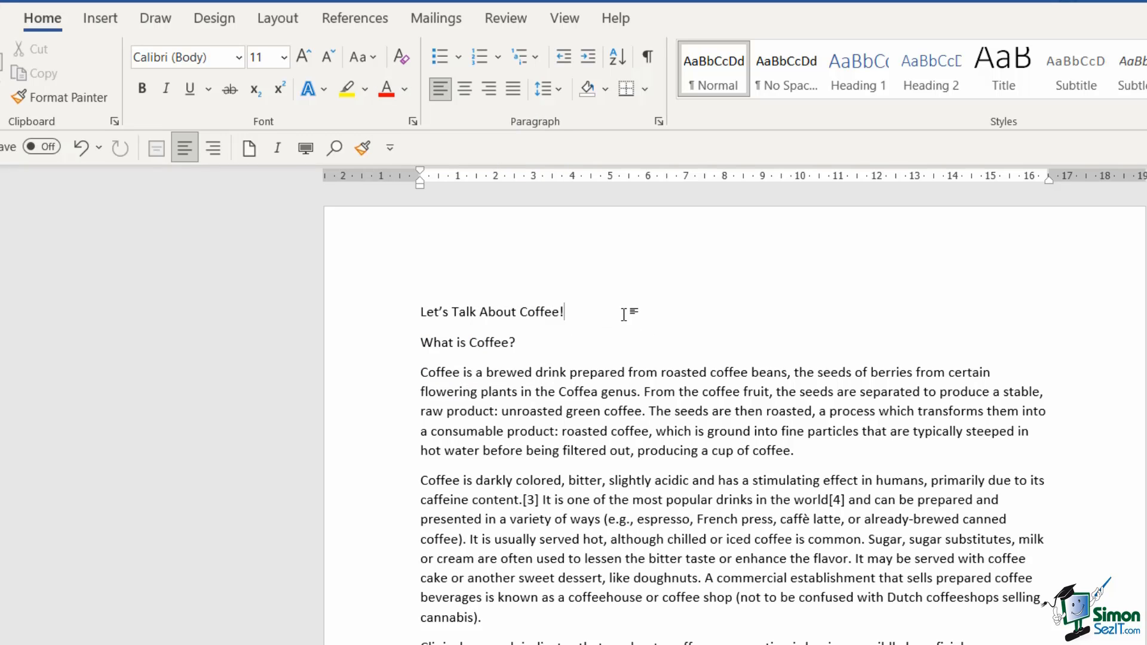
# Scroll through the Design tab's Themes gallery and close it, keeping the Office theme
pyautogui.click(189, 36)
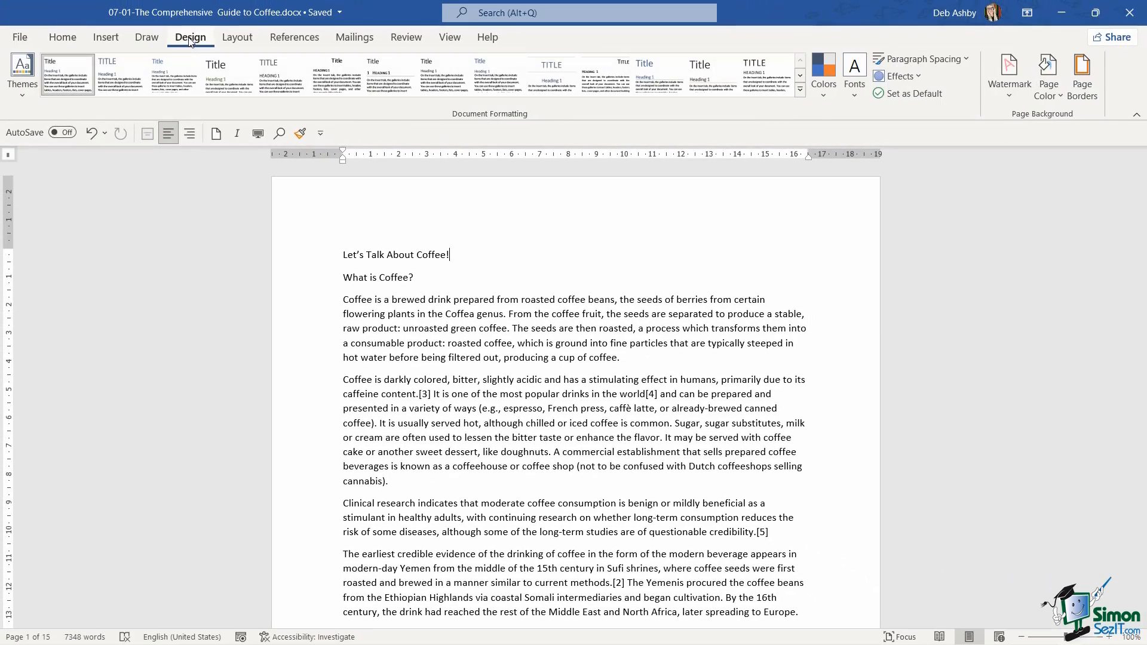
pyautogui.click(22, 73)
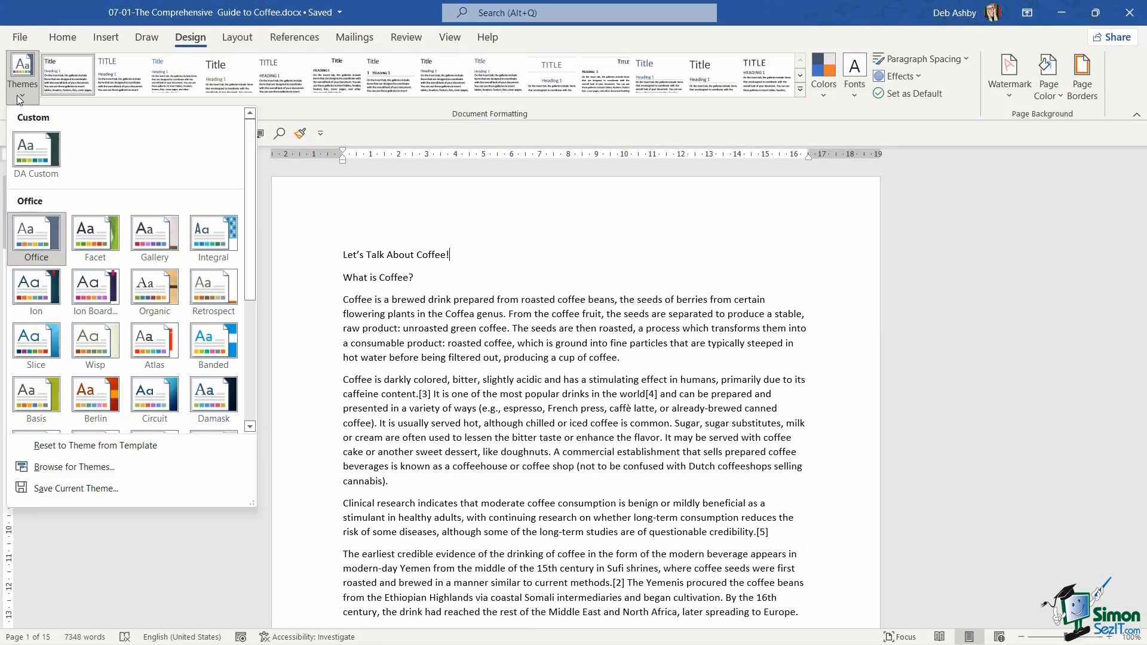
pyautogui.scroll(-3)
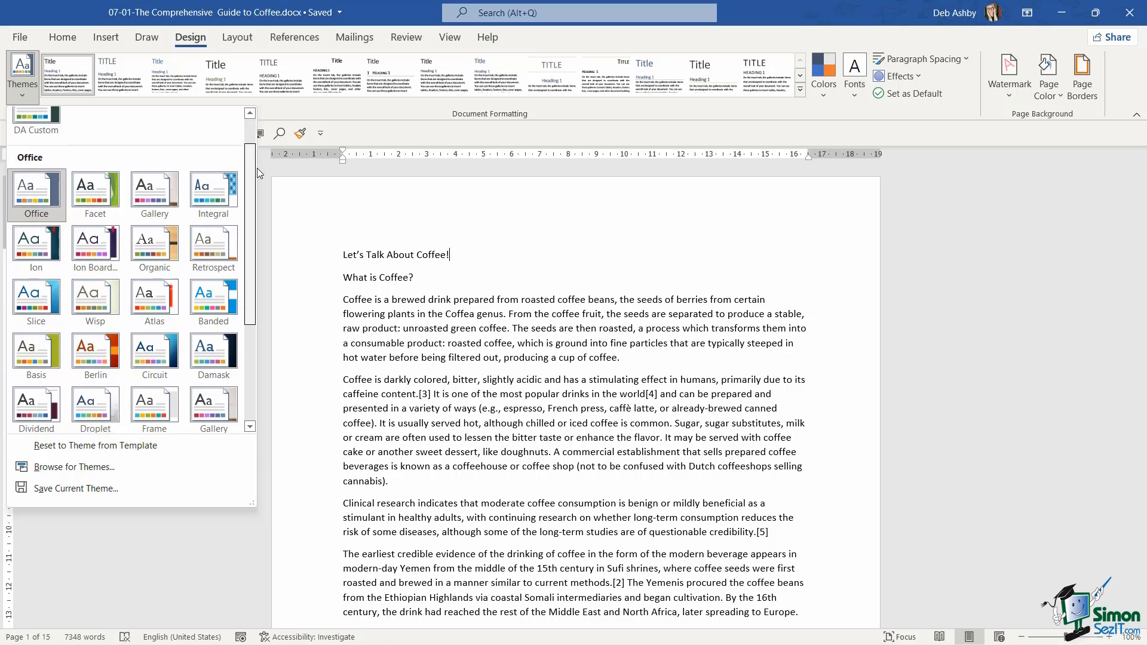
pyautogui.scroll(-3)
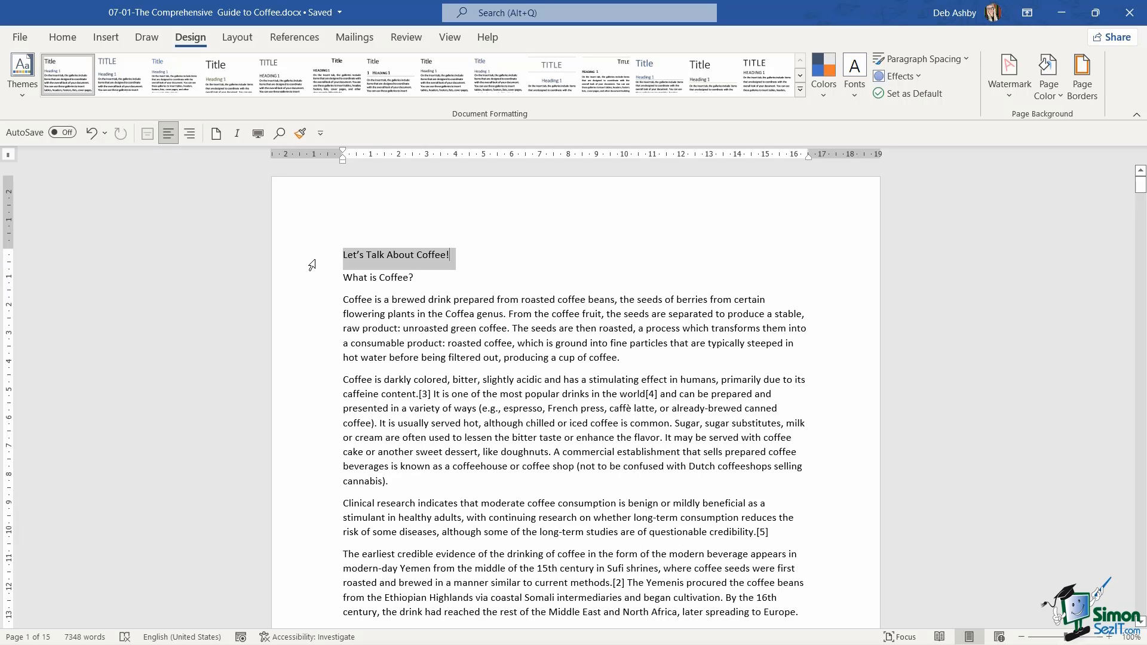
# Colour the Let's Talk About Coffee! title blue, then preview and close the Themes gallery
pyautogui.click(397, 254)
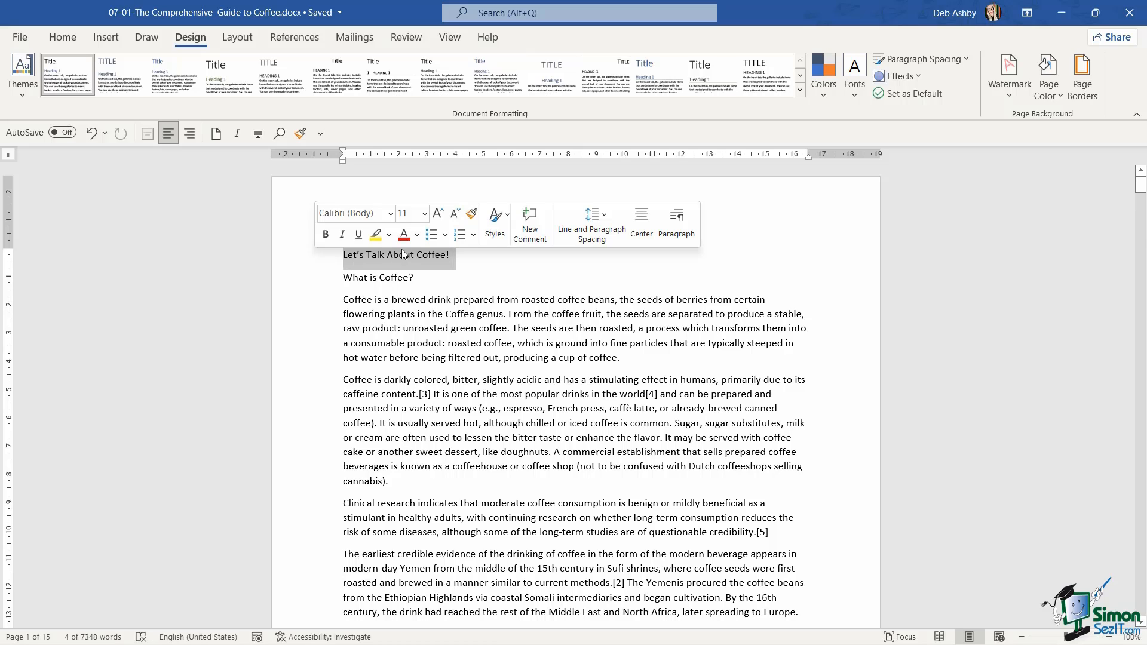
pyautogui.click(416, 234)
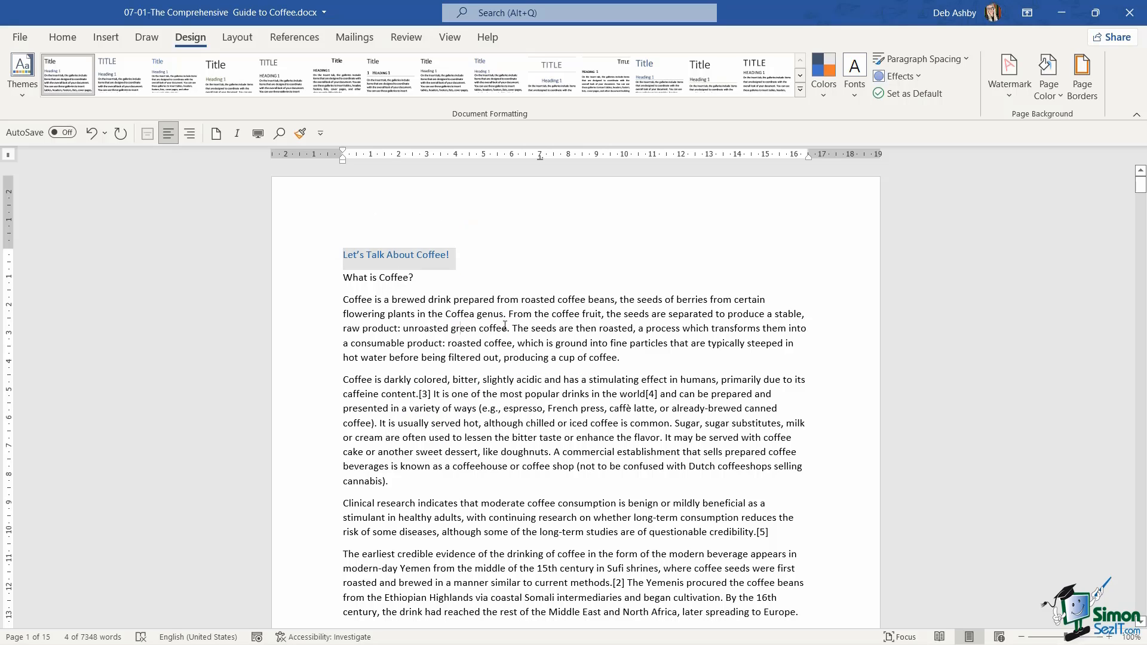
pyautogui.click(22, 73)
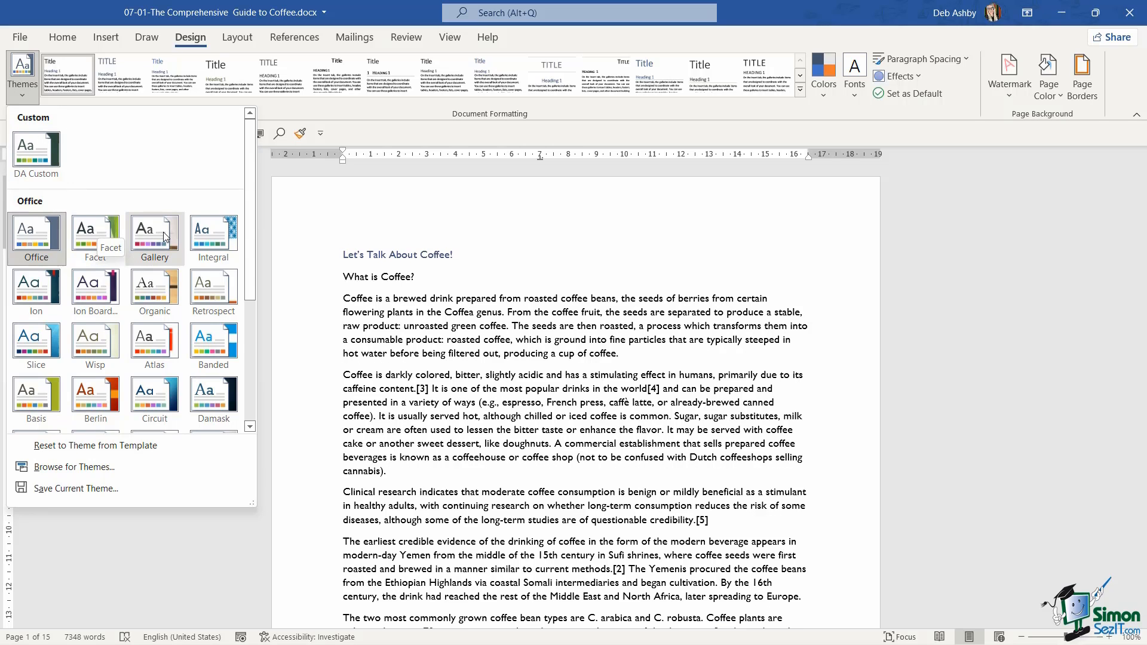
pyautogui.moveTo(154, 237)
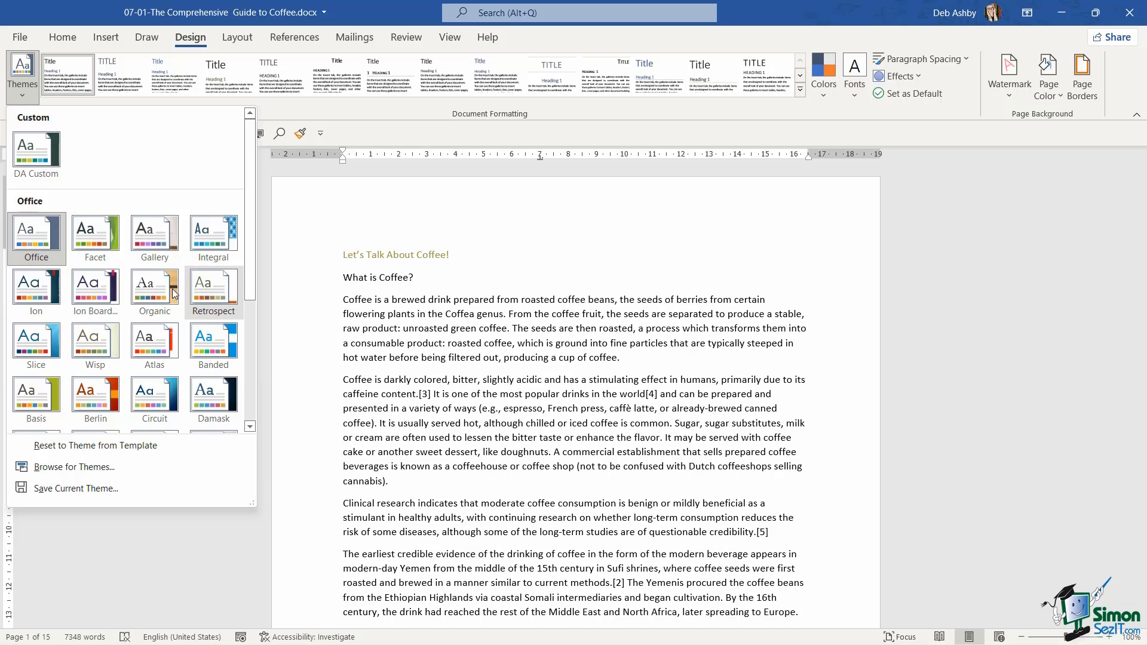
pyautogui.click(36, 290)
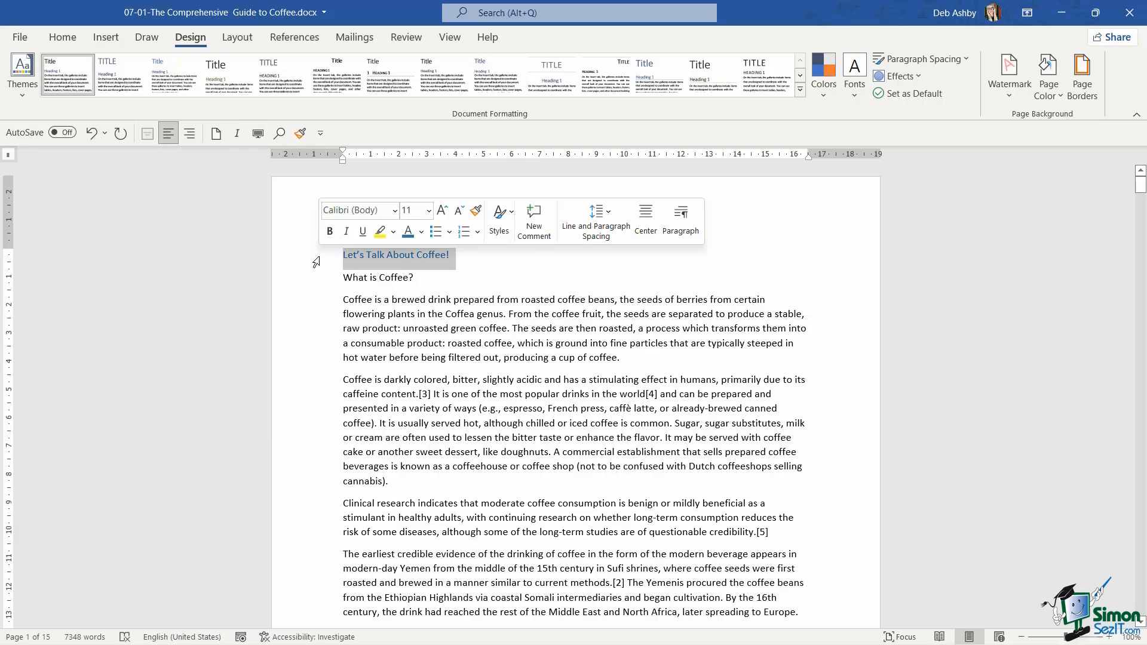
# Turn the title red and reapply the default Office theme for Calibri text
pyautogui.click(421, 232)
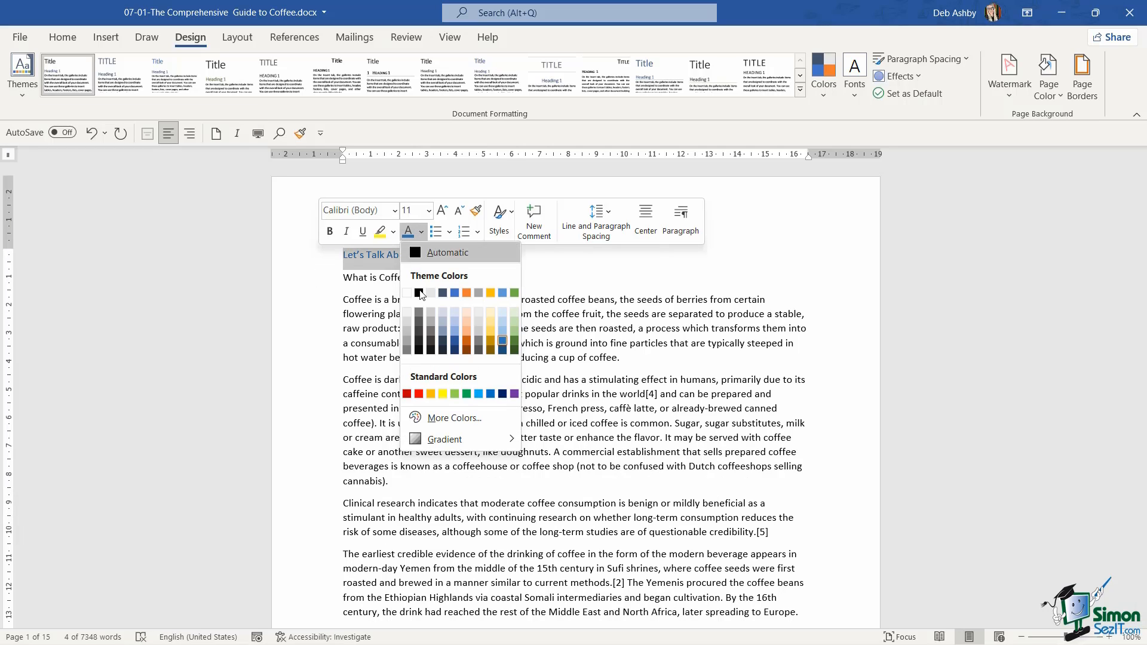
pyautogui.moveTo(450, 388)
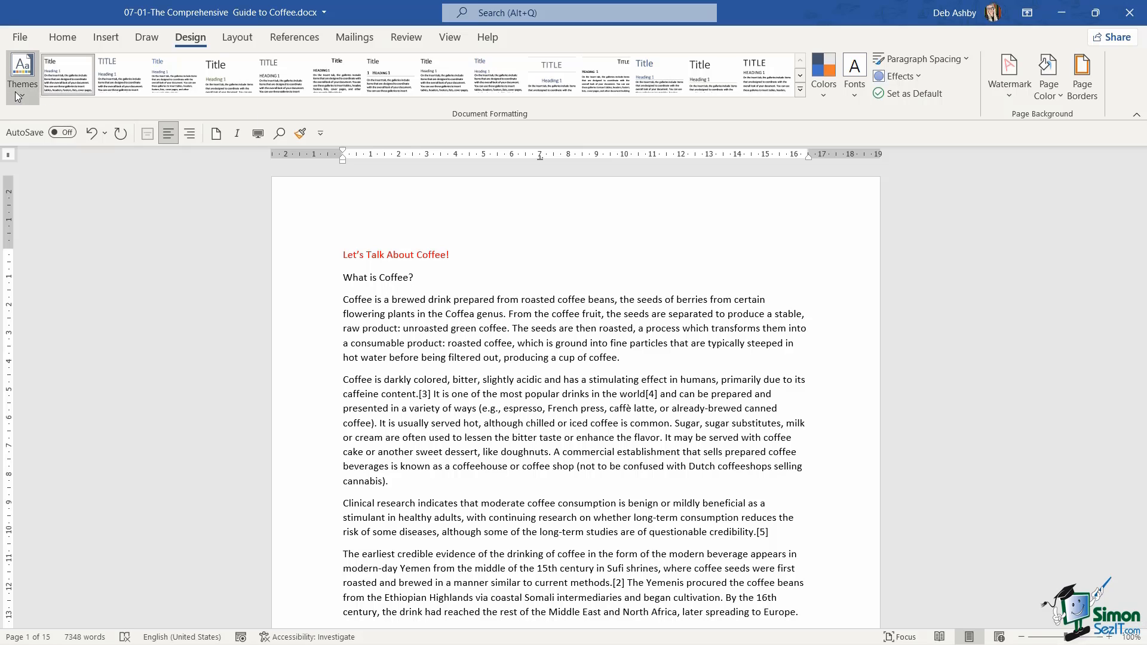
pyautogui.click(23, 77)
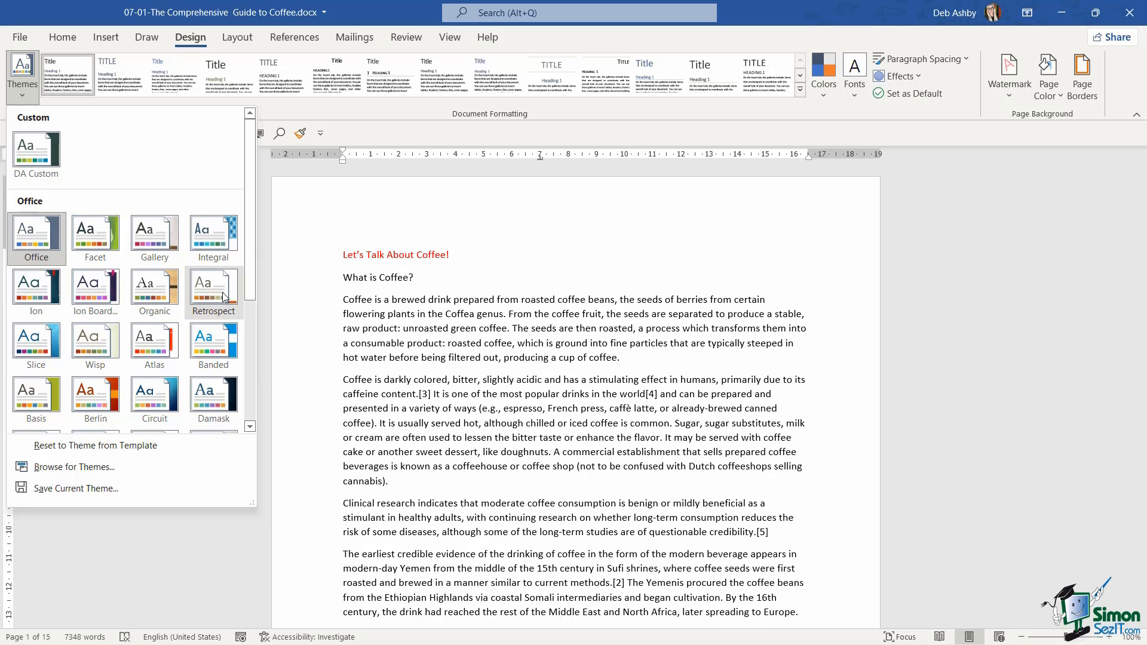
pyautogui.click(95, 286)
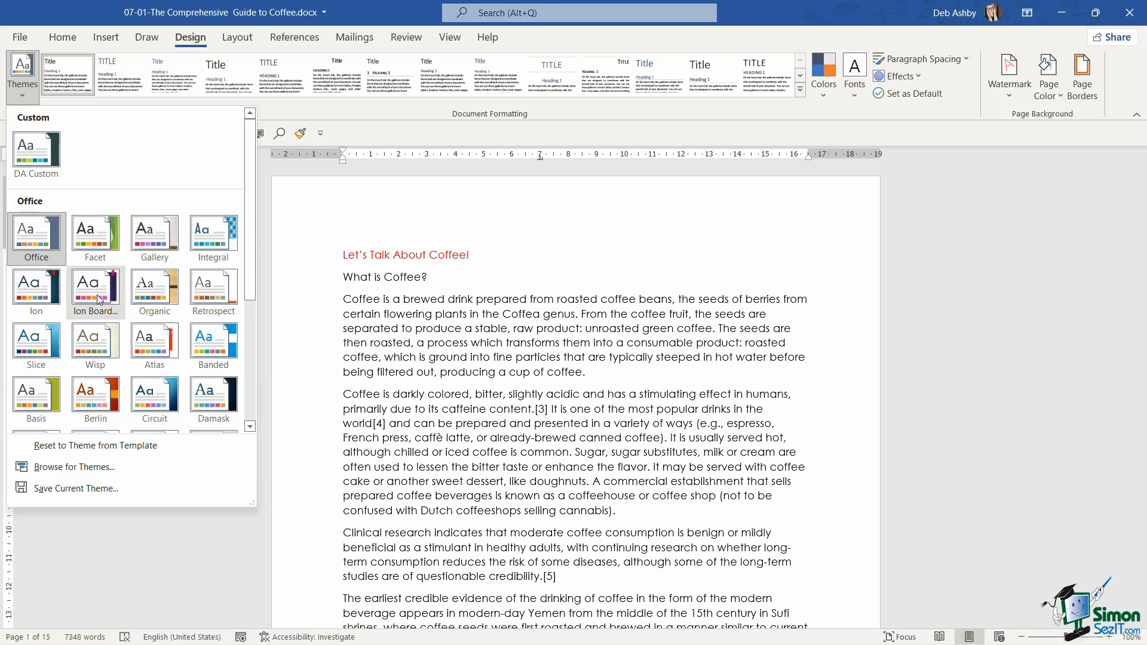
pyautogui.moveTo(95, 286)
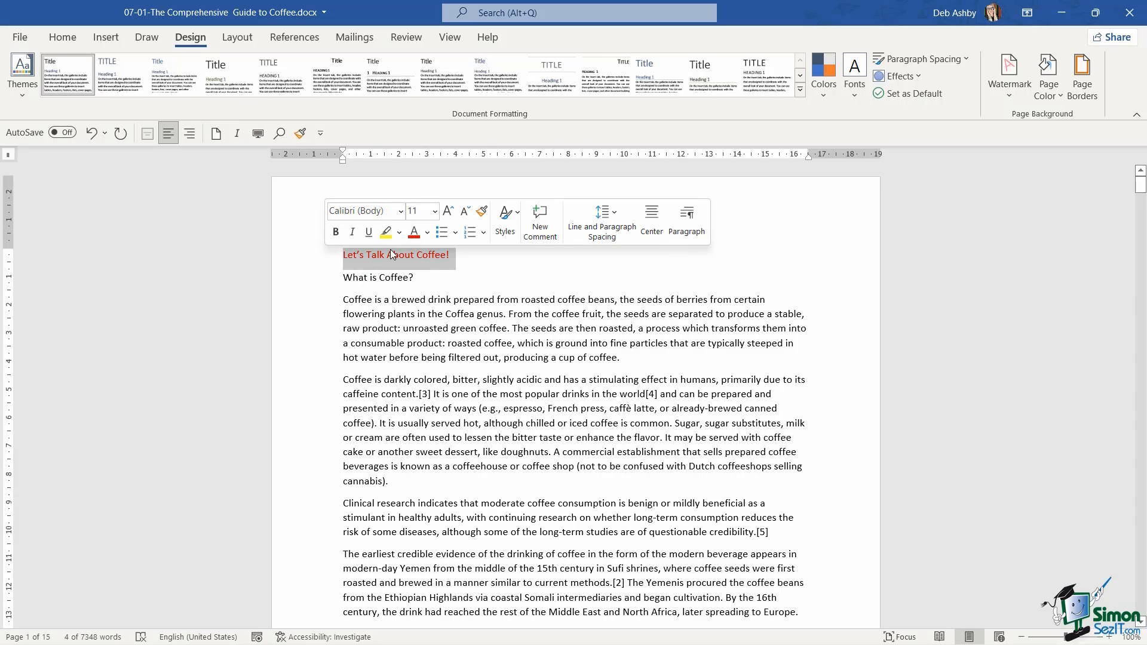
# Colour the heading green, then try a decorative font on the first paragraph and undo it
pyautogui.click(428, 232)
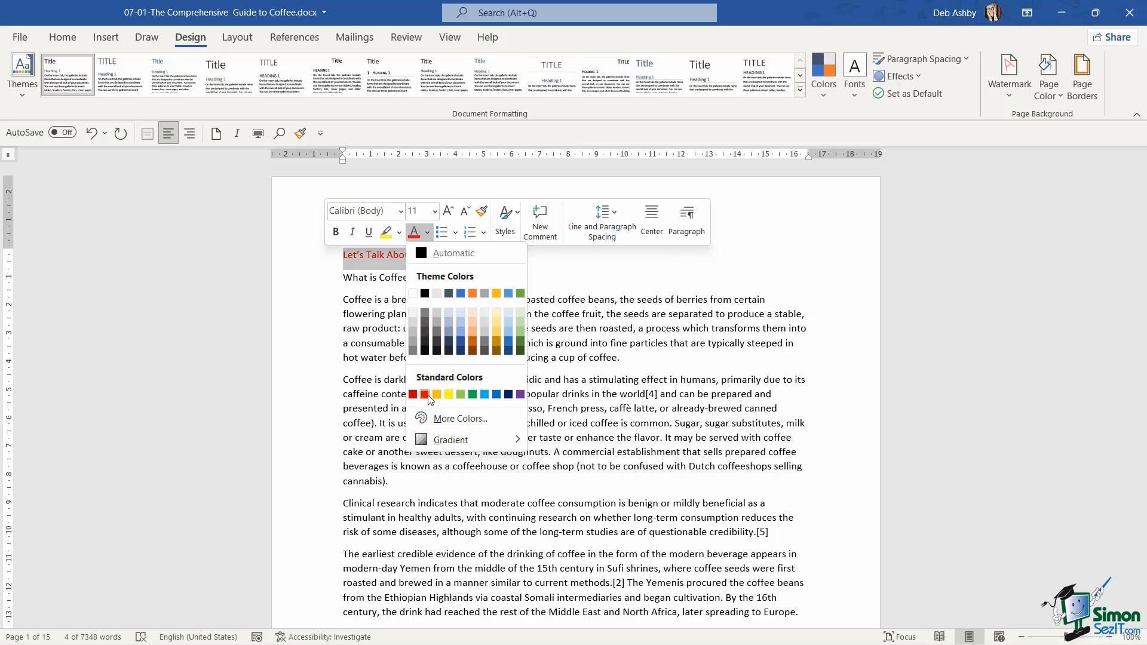
pyautogui.moveTo(460, 316)
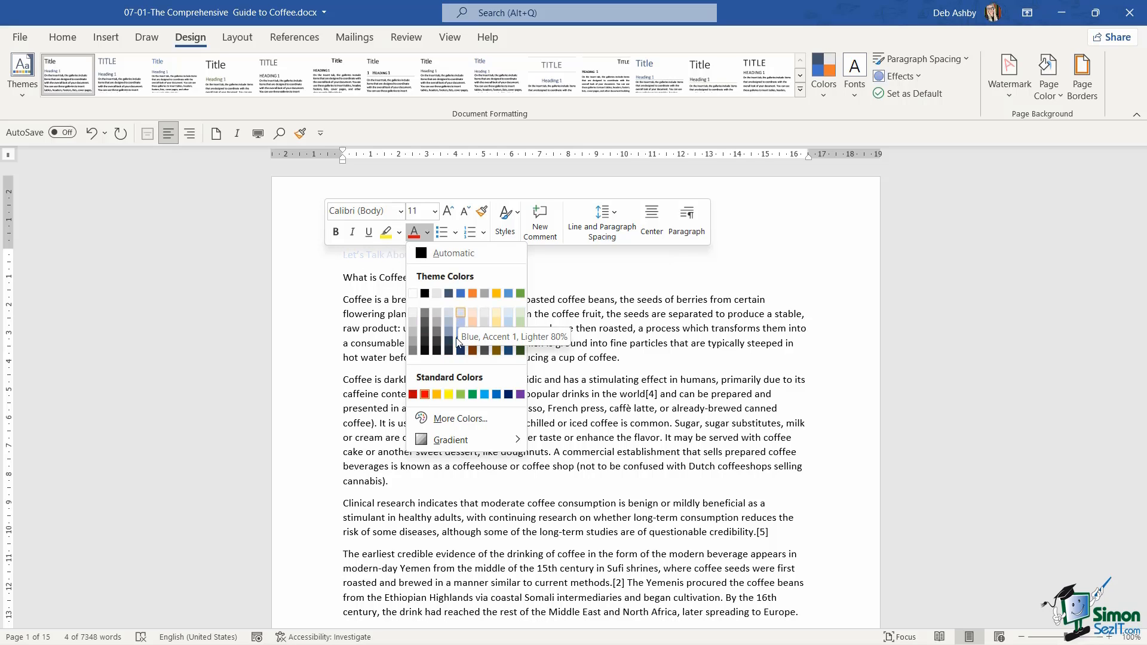
pyautogui.moveTo(454, 395)
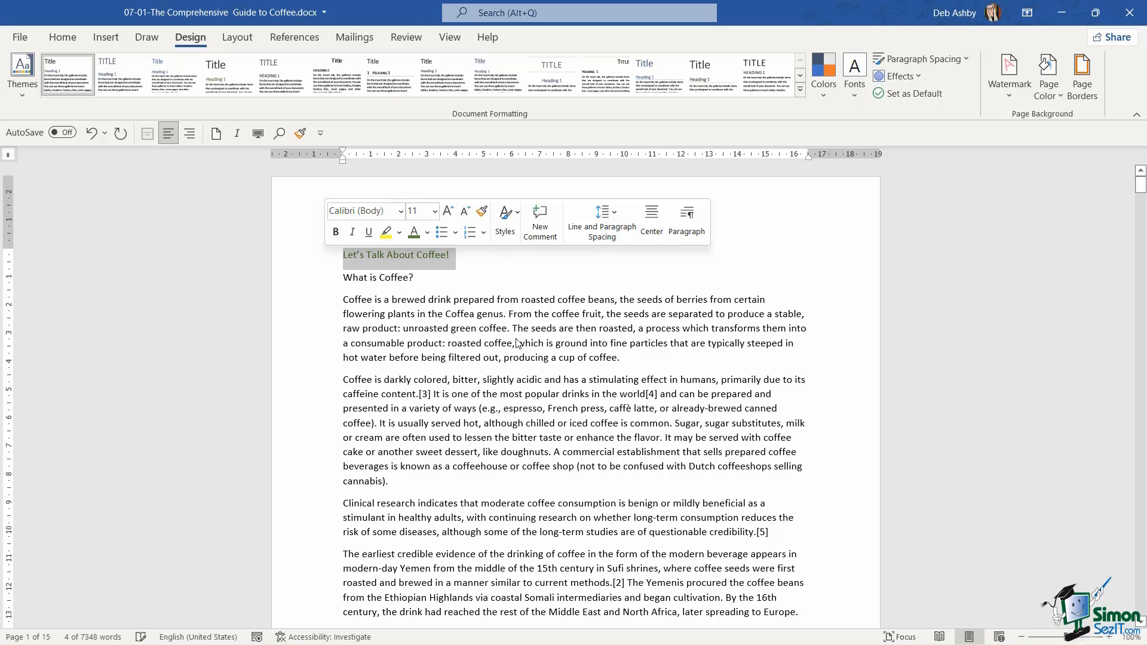
pyautogui.click(22, 69)
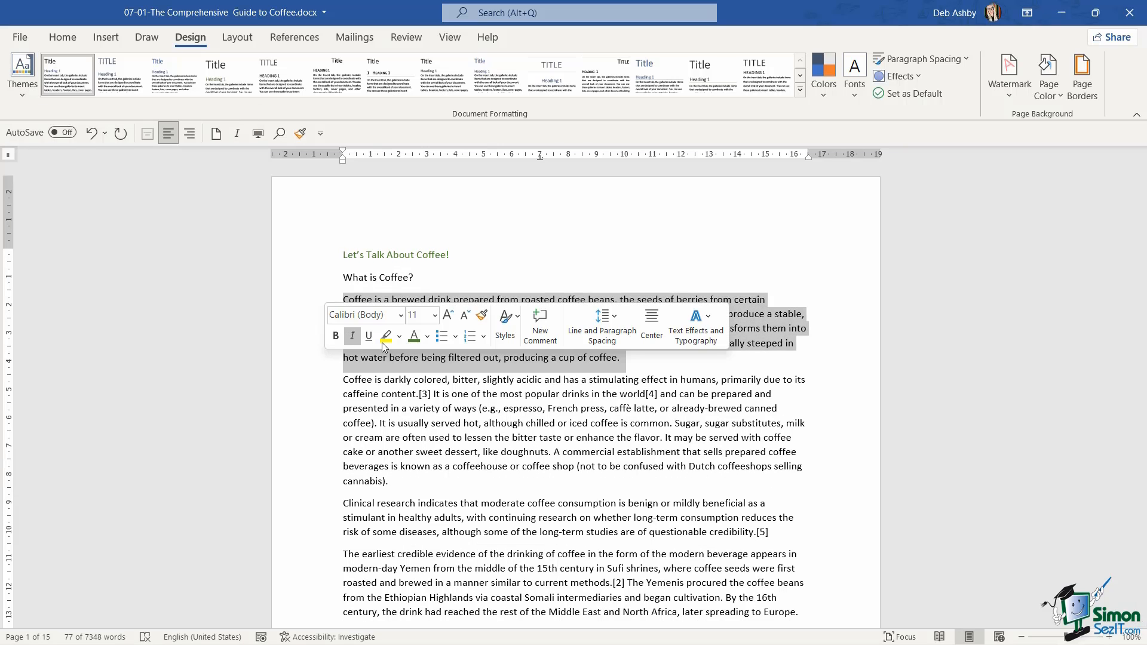
pyautogui.click(400, 315)
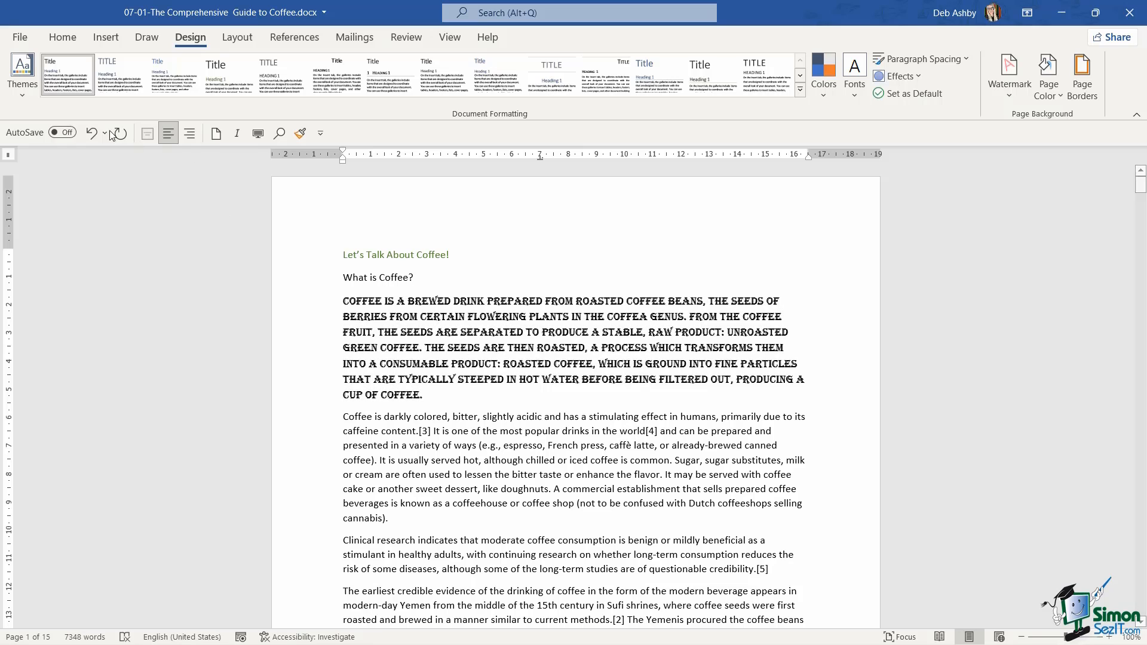
pyautogui.click(23, 73)
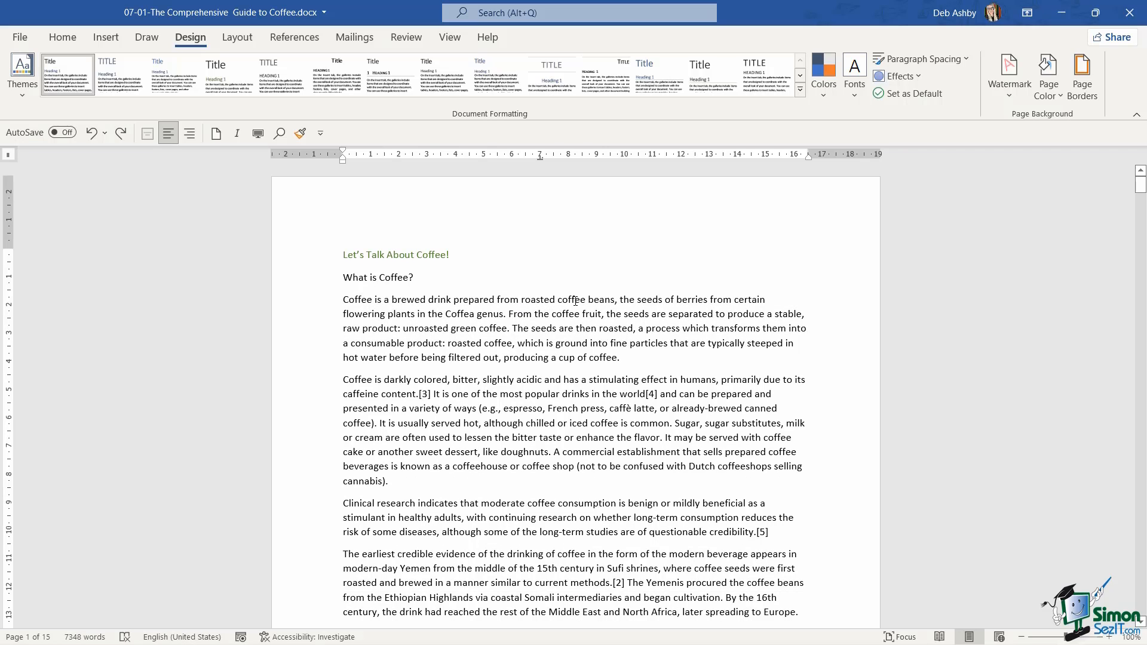
# Apply a different built-in theme that gives the document Century Gothic text
pyautogui.click(519, 299)
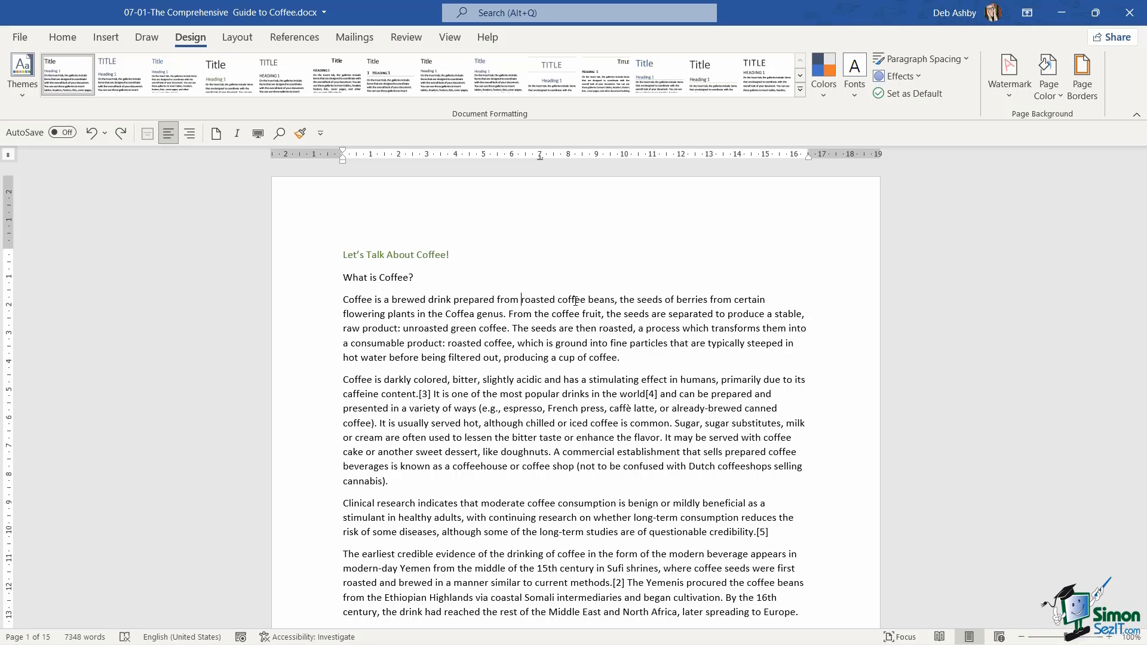
pyautogui.click(22, 76)
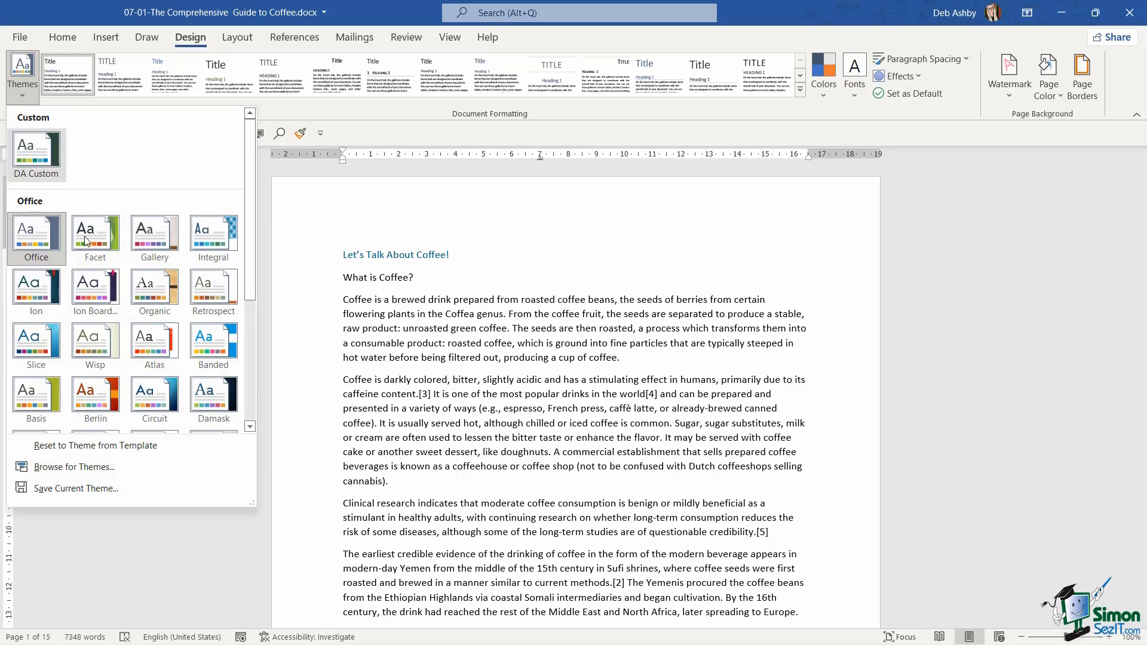
pyautogui.click(95, 286)
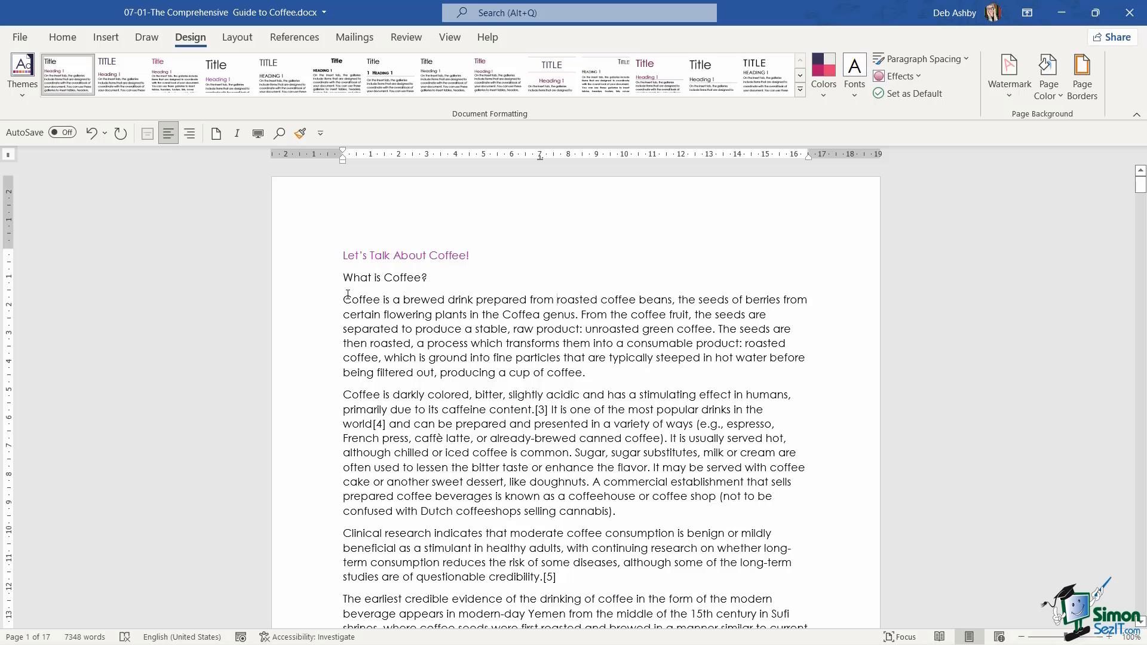
# Colour the heading rose from the theme colour palette
pyautogui.doubleClick(405, 255)
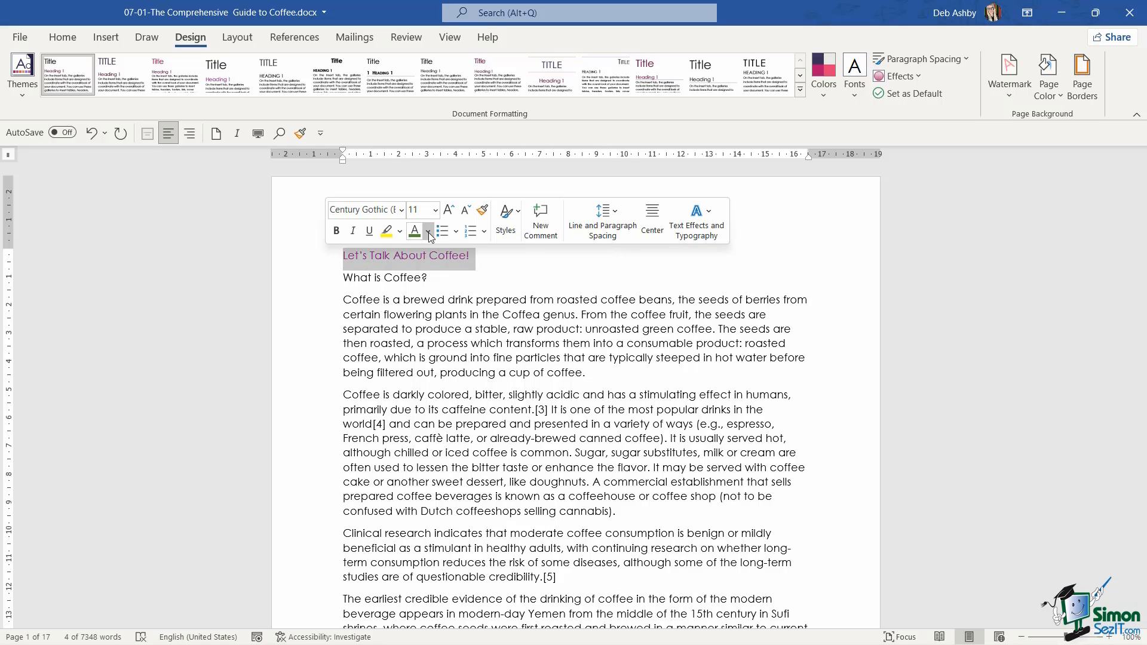
pyautogui.click(429, 232)
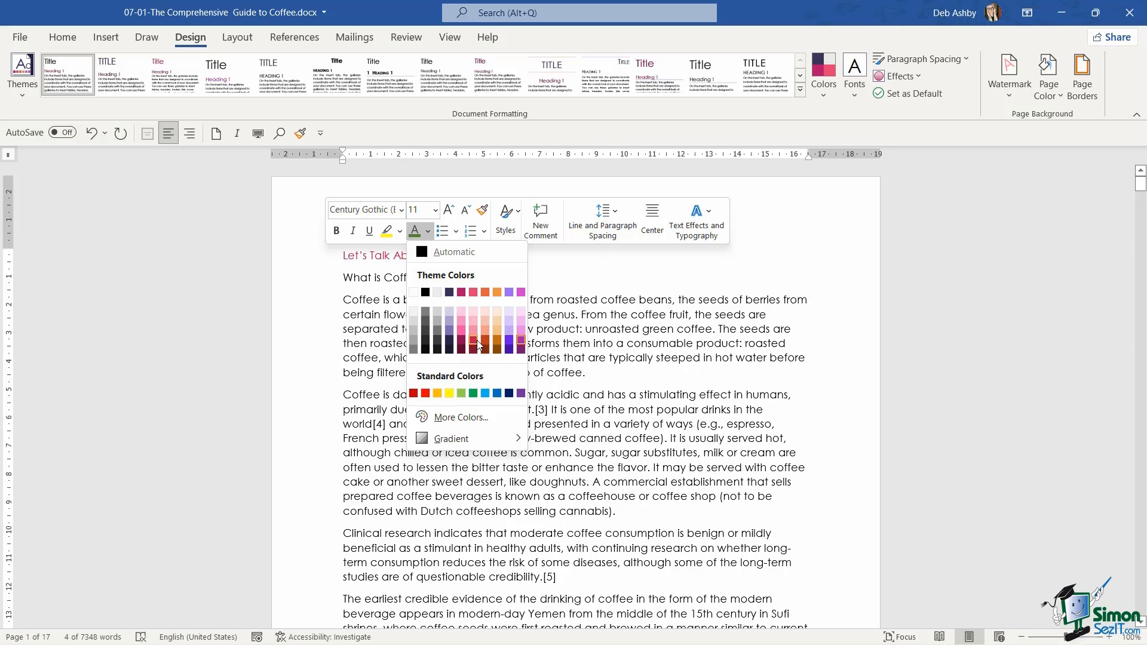
pyautogui.click(474, 345)
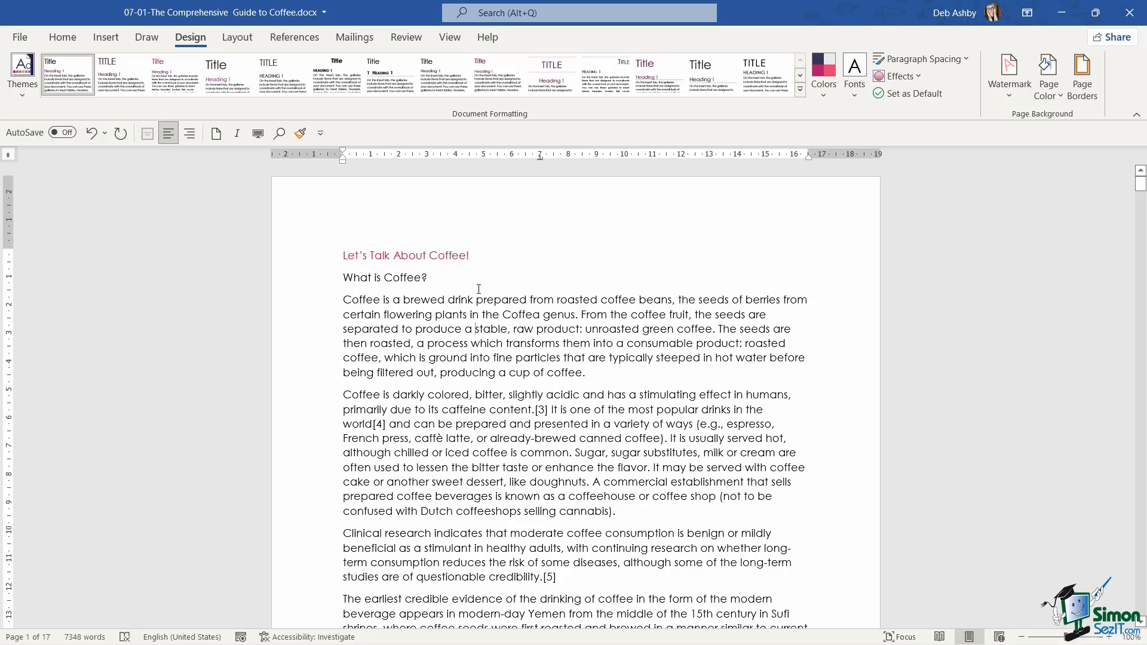
pyautogui.moveTo(488, 313)
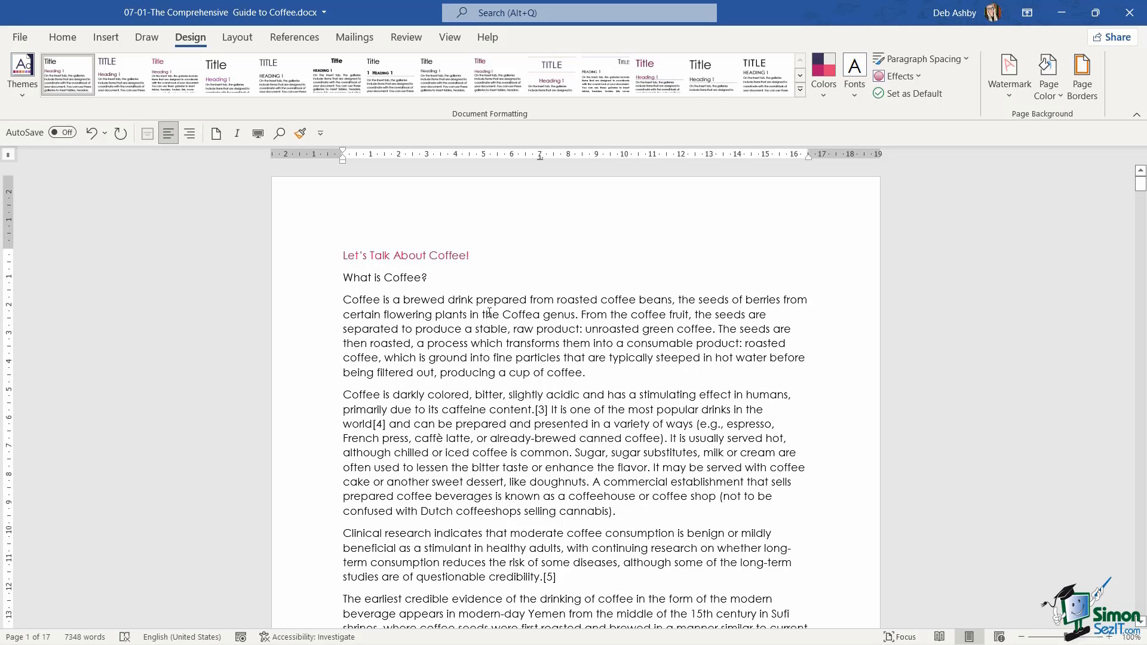
pyautogui.moveTo(375, 248)
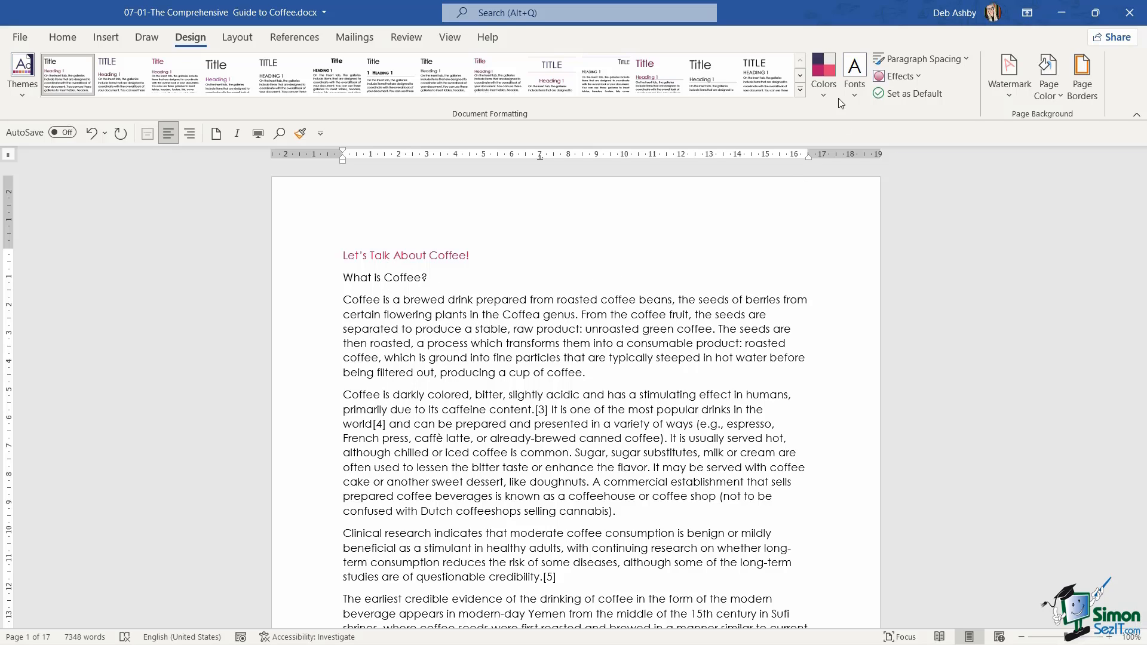
# Switch to a warm orange colour set, then reopen the heading's Font Color choices
pyautogui.click(822, 73)
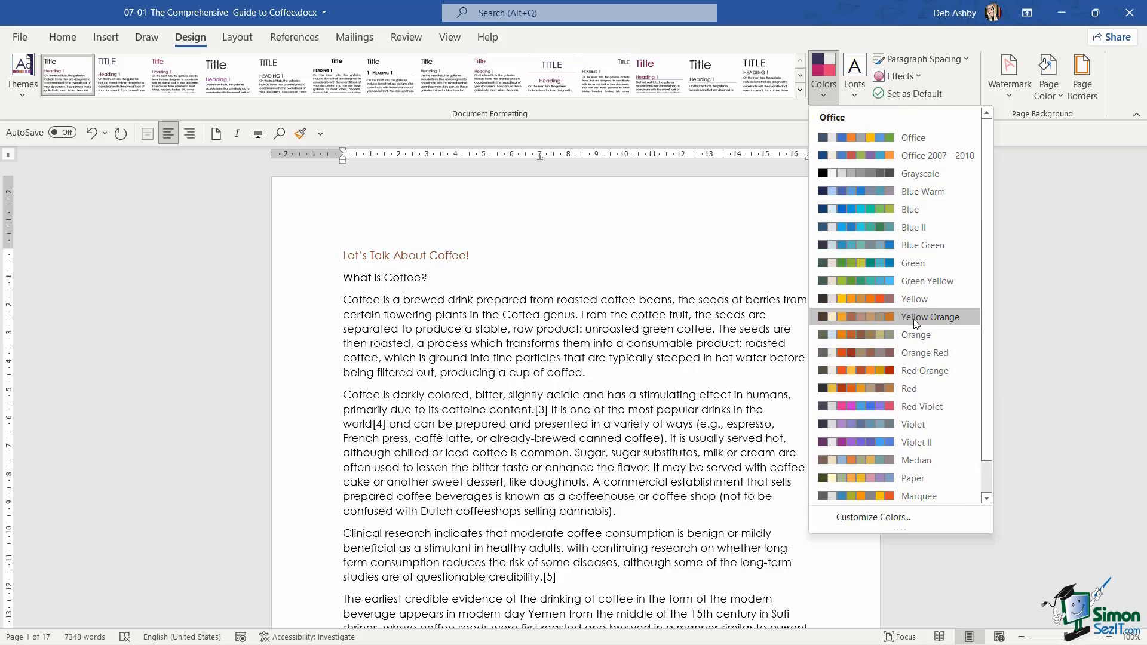
pyautogui.moveTo(915, 335)
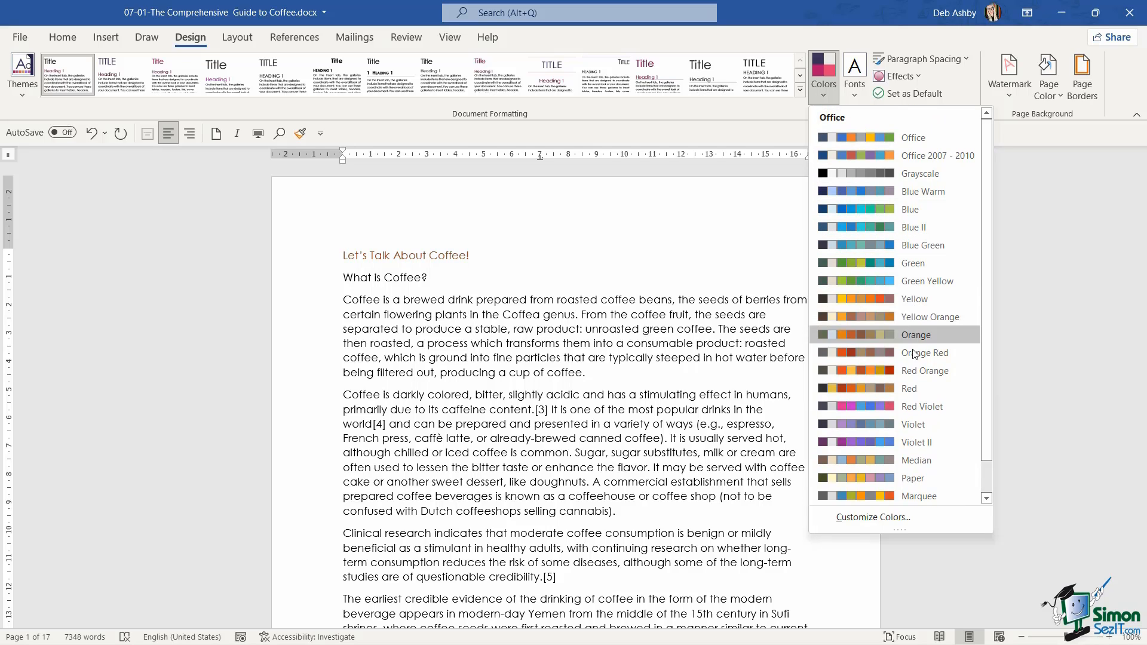
pyautogui.scroll(-3)
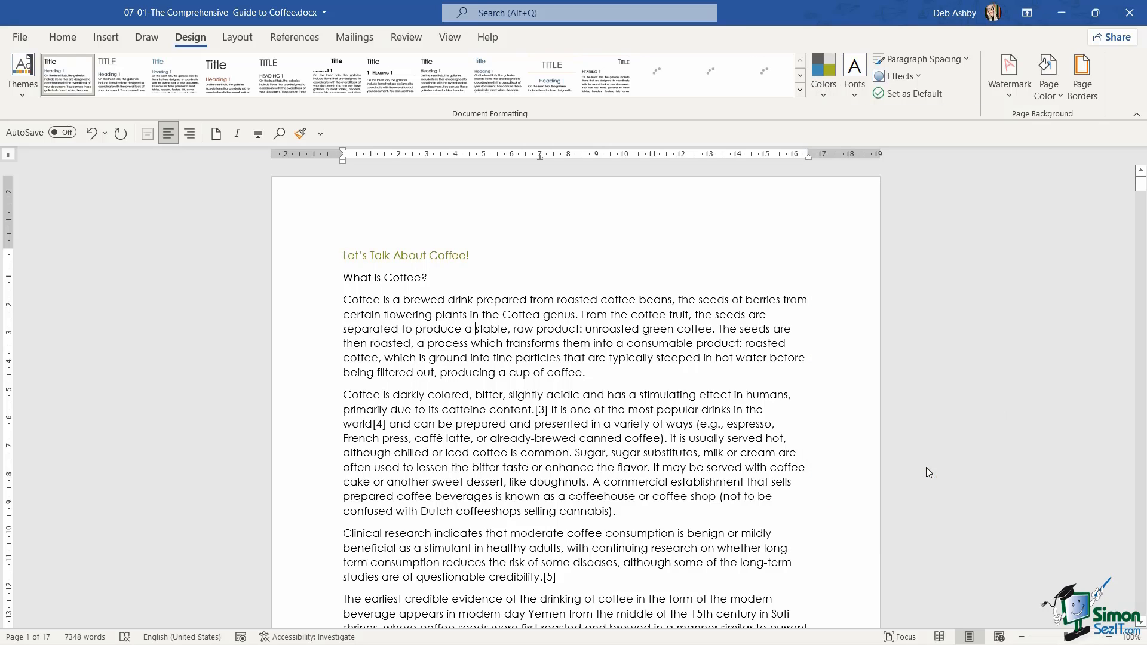
pyautogui.doubleClick(405, 255)
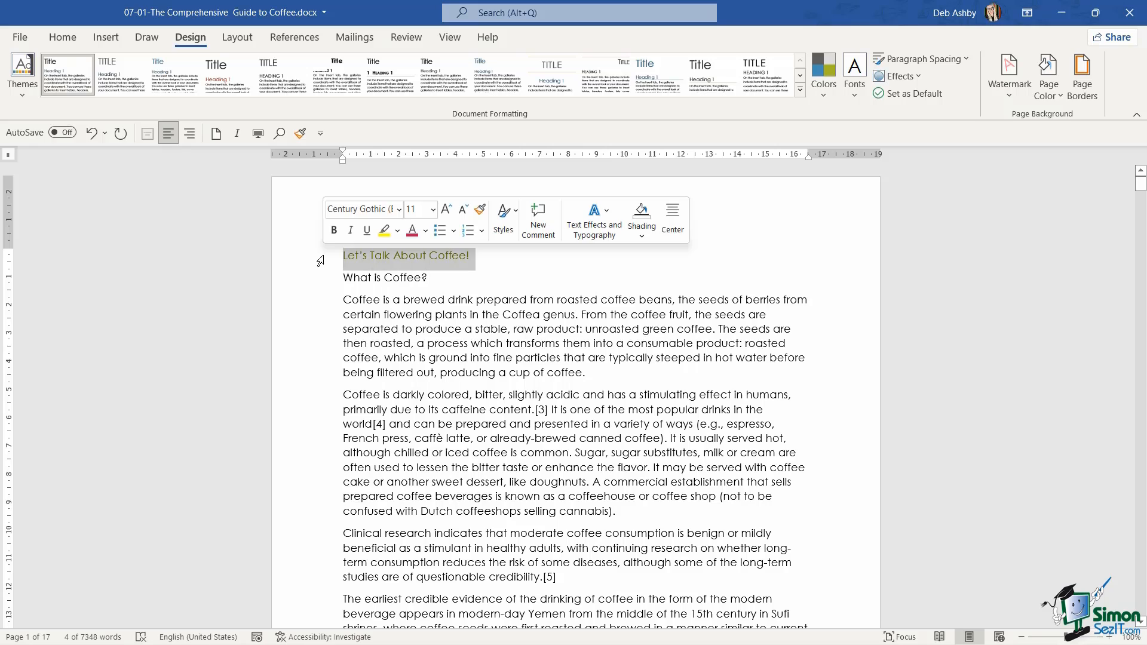
pyautogui.click(427, 232)
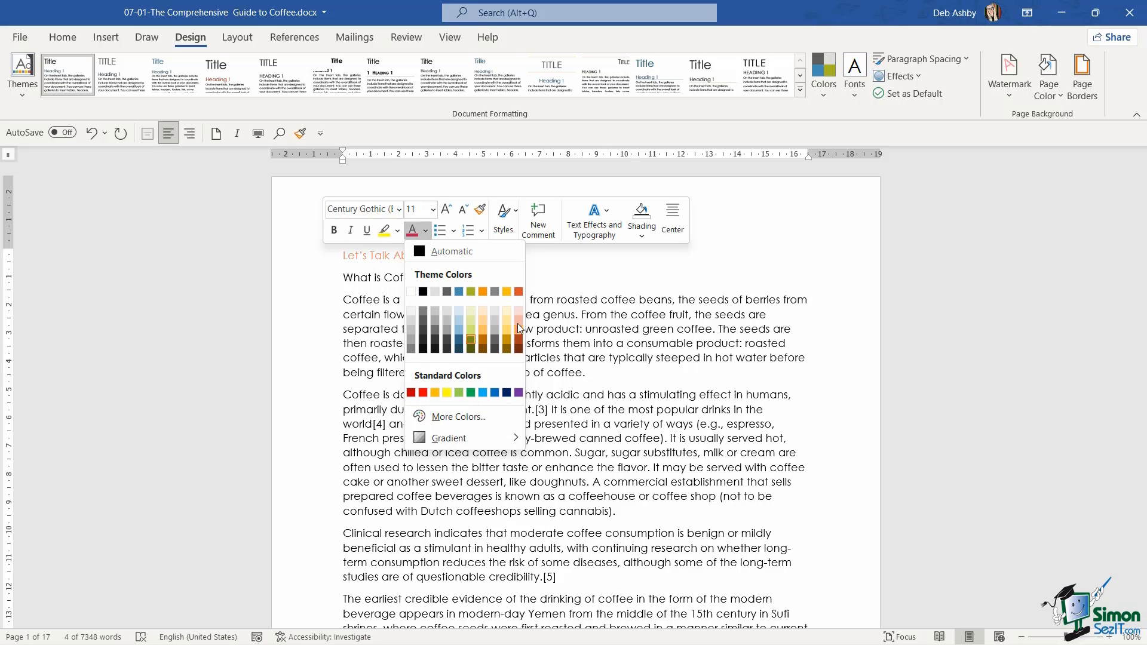
pyautogui.moveTo(520, 344)
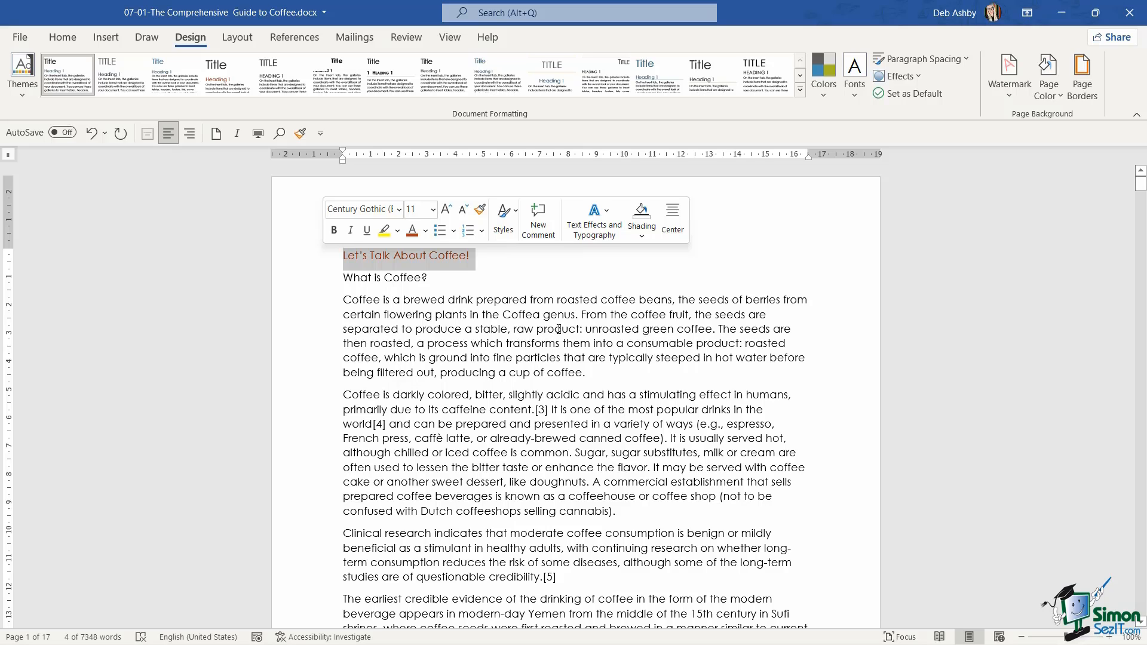
# Choose a serif theme font pairing such as Office 2007-2010 from the Fonts list
pyautogui.click(854, 76)
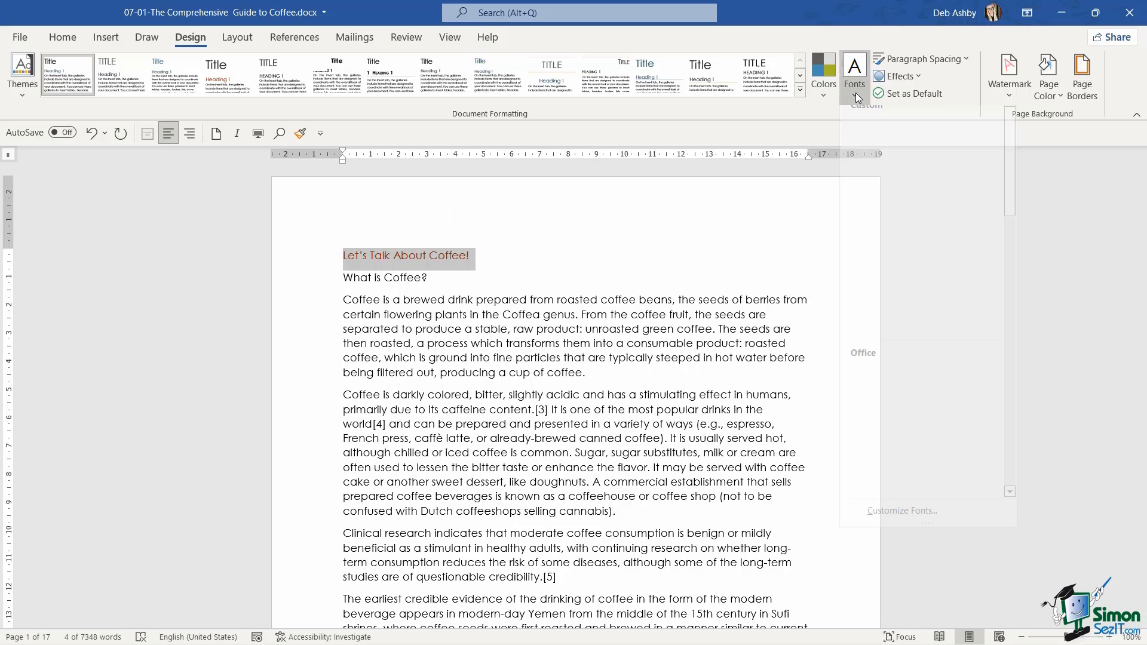
pyautogui.click(854, 73)
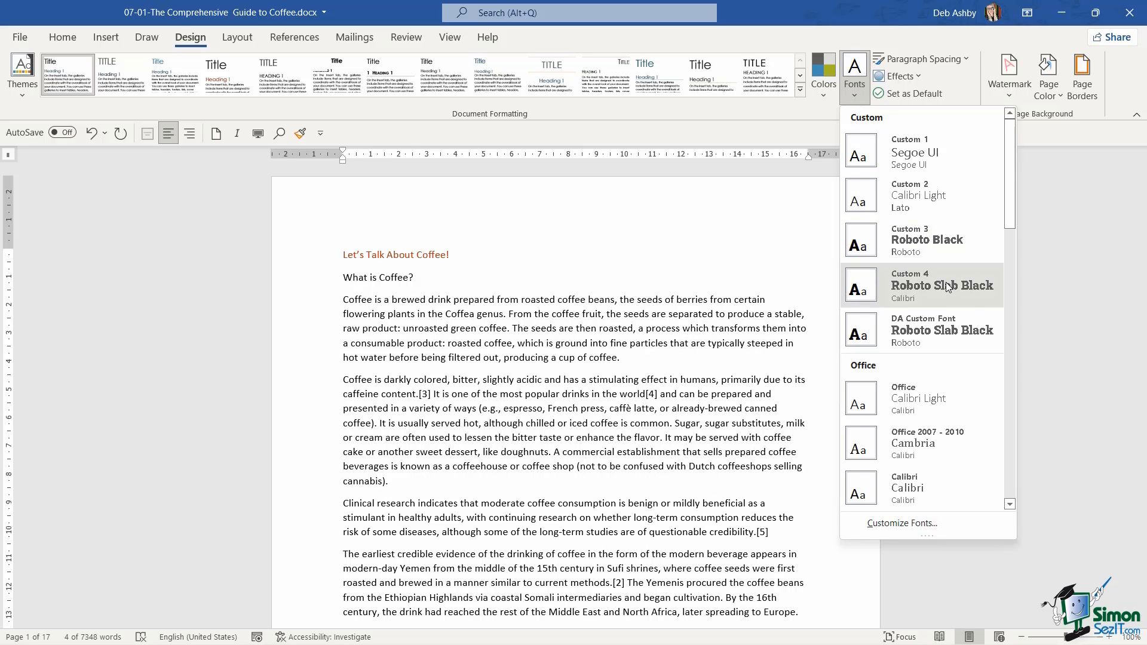
pyautogui.scroll(-3)
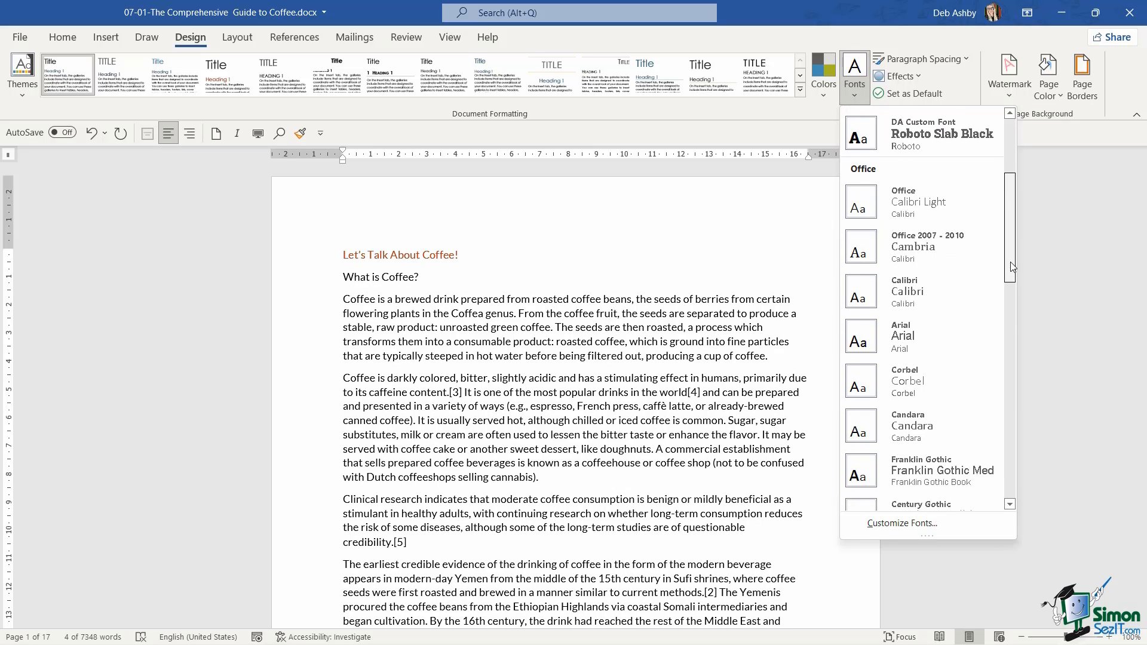
pyautogui.scroll(-3)
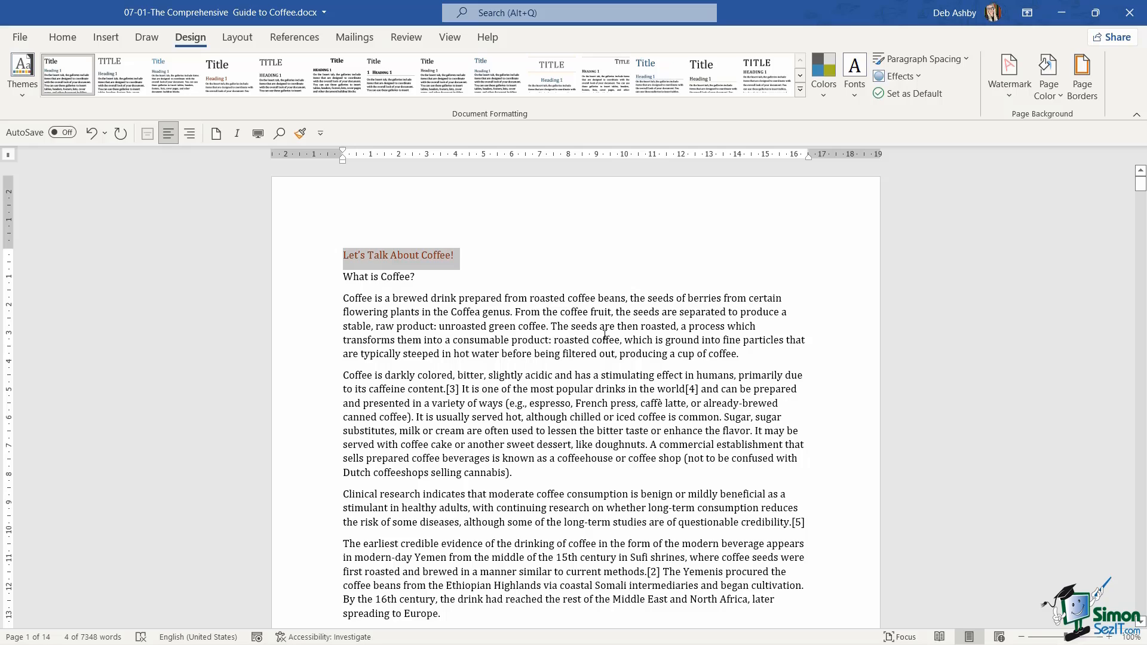
pyautogui.moveTo(602, 335)
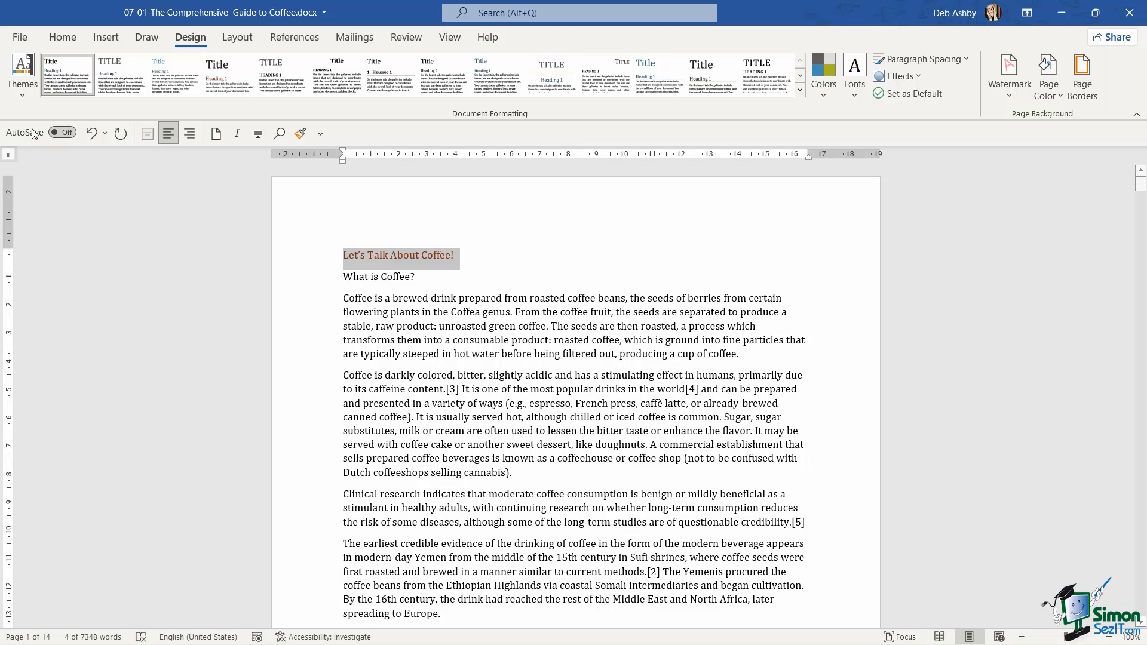
# Save the current theme as 'Debs Coffee Theme' and confirm it appears in the Themes list
pyautogui.click(23, 75)
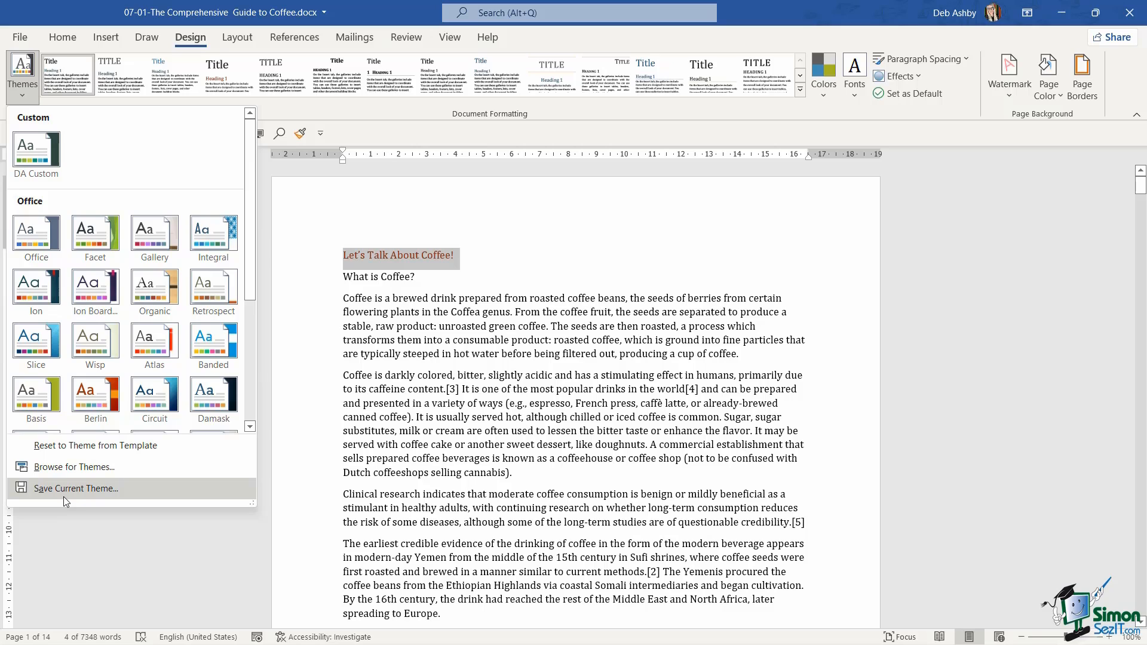
pyautogui.click(75, 488)
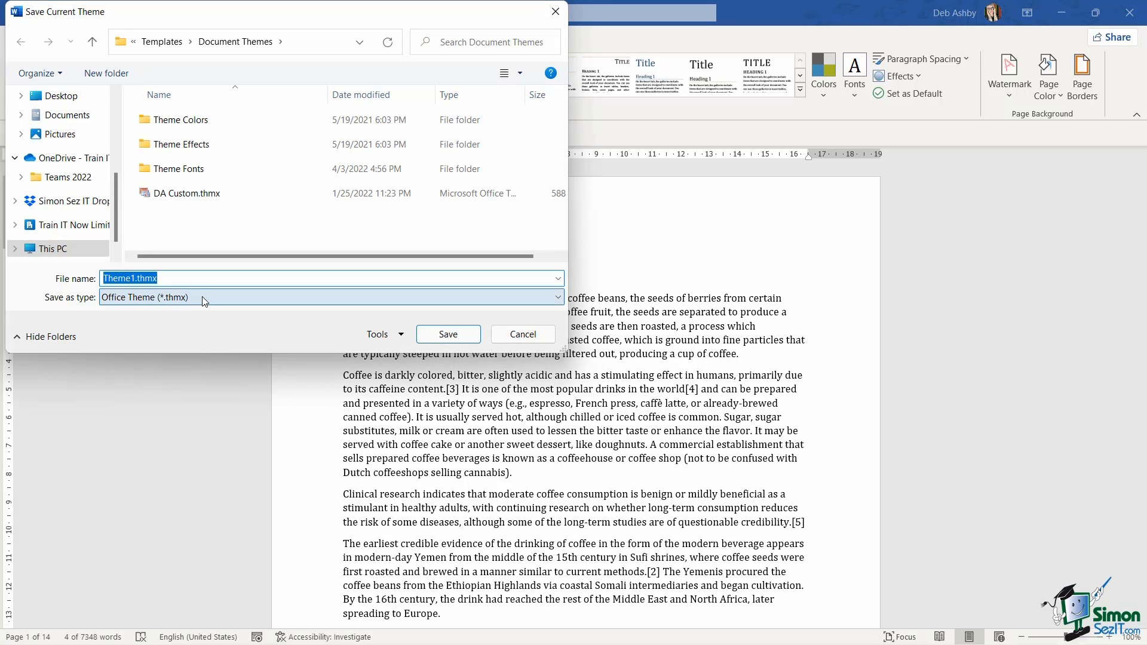
pyautogui.write('Debs The')
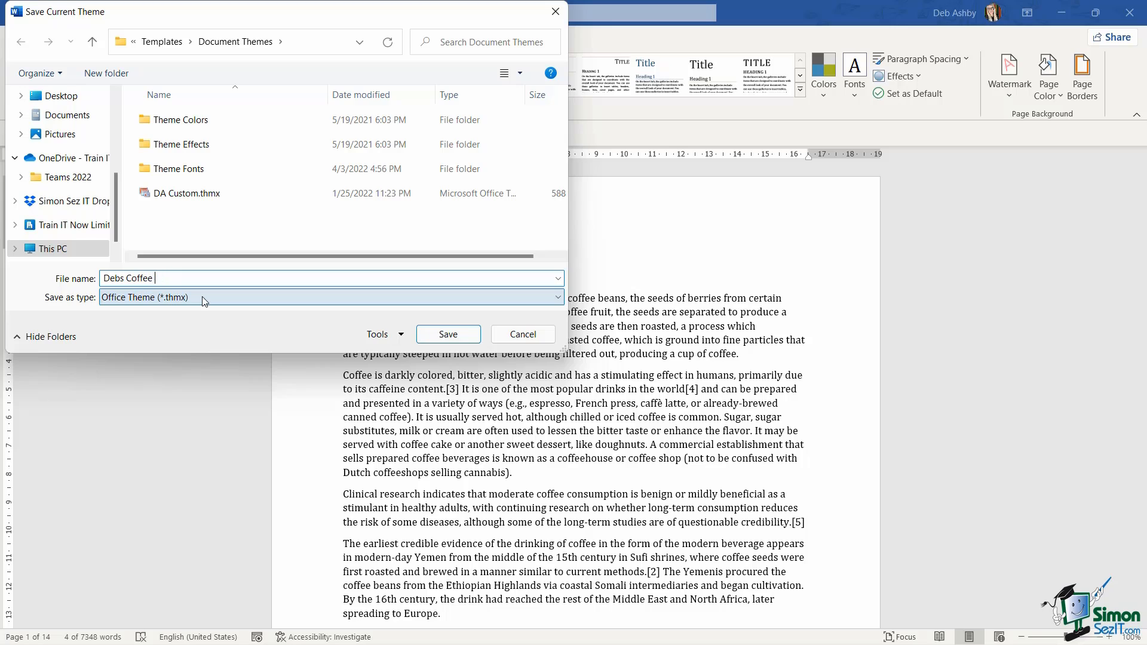
pyautogui.write('Theme')
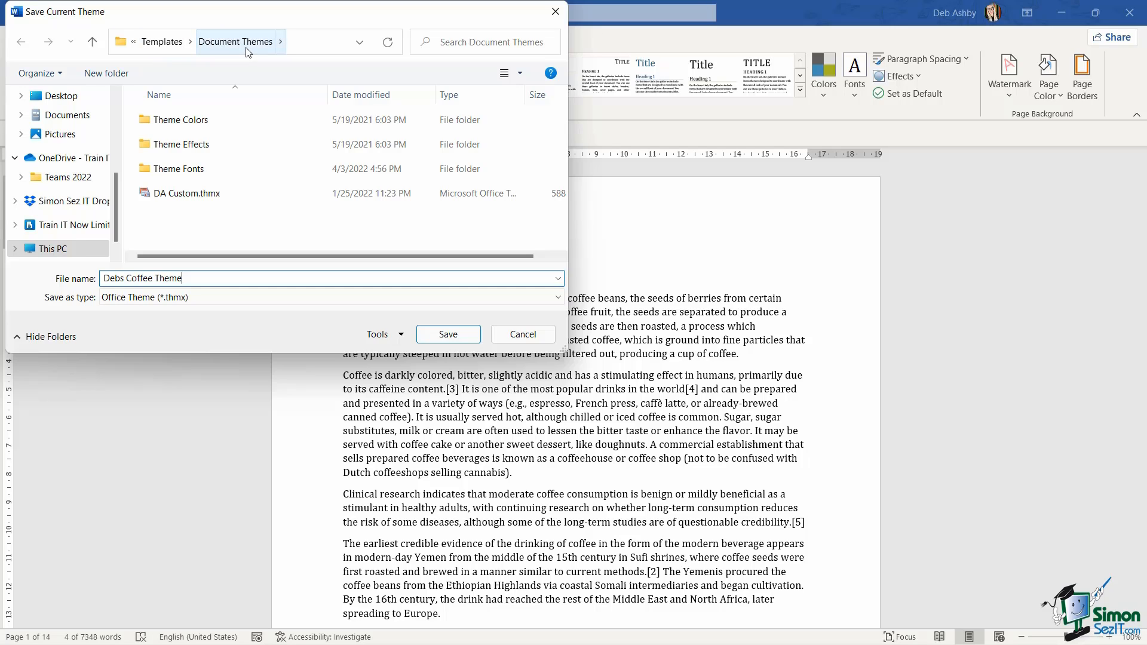
pyautogui.moveTo(236, 49)
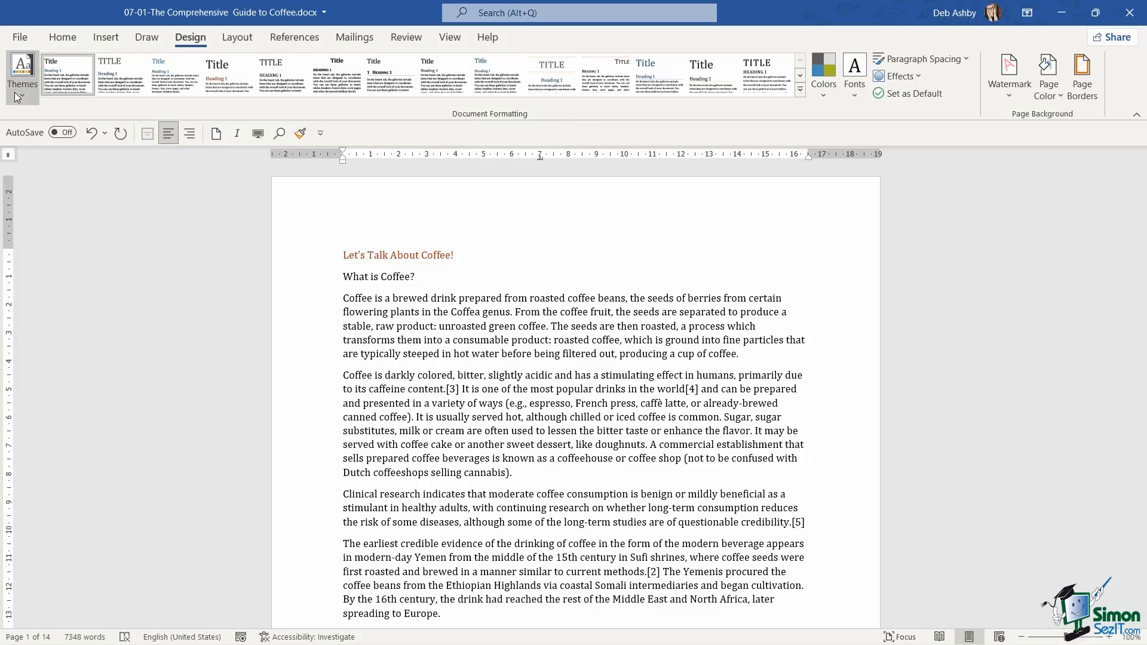
pyautogui.click(22, 75)
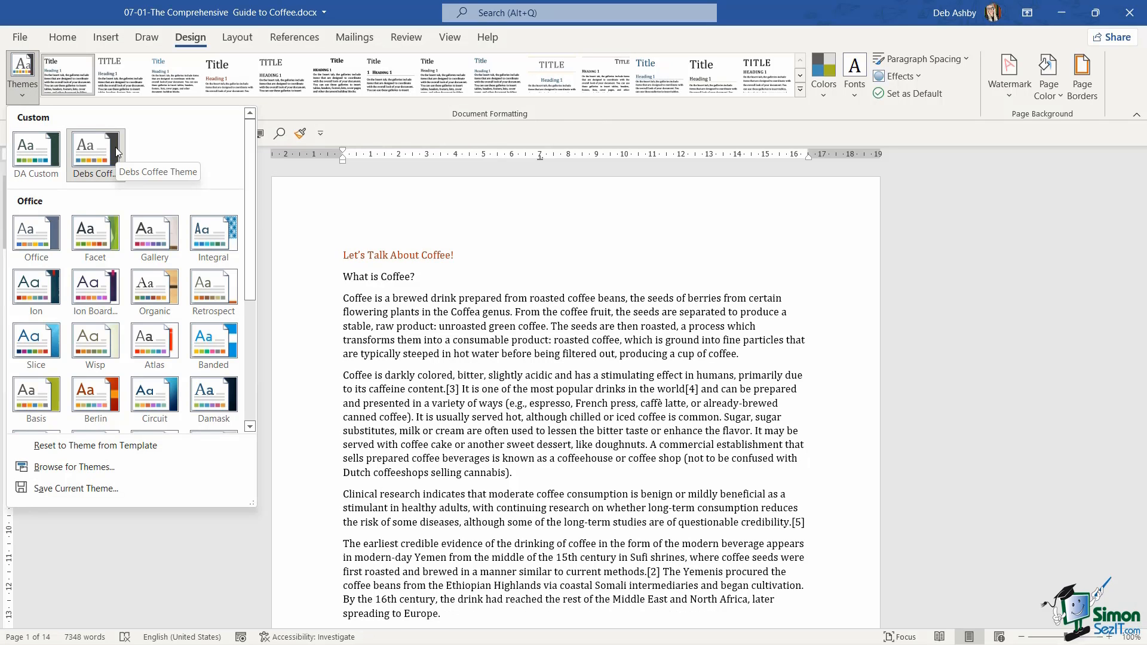
pyautogui.click(494, 326)
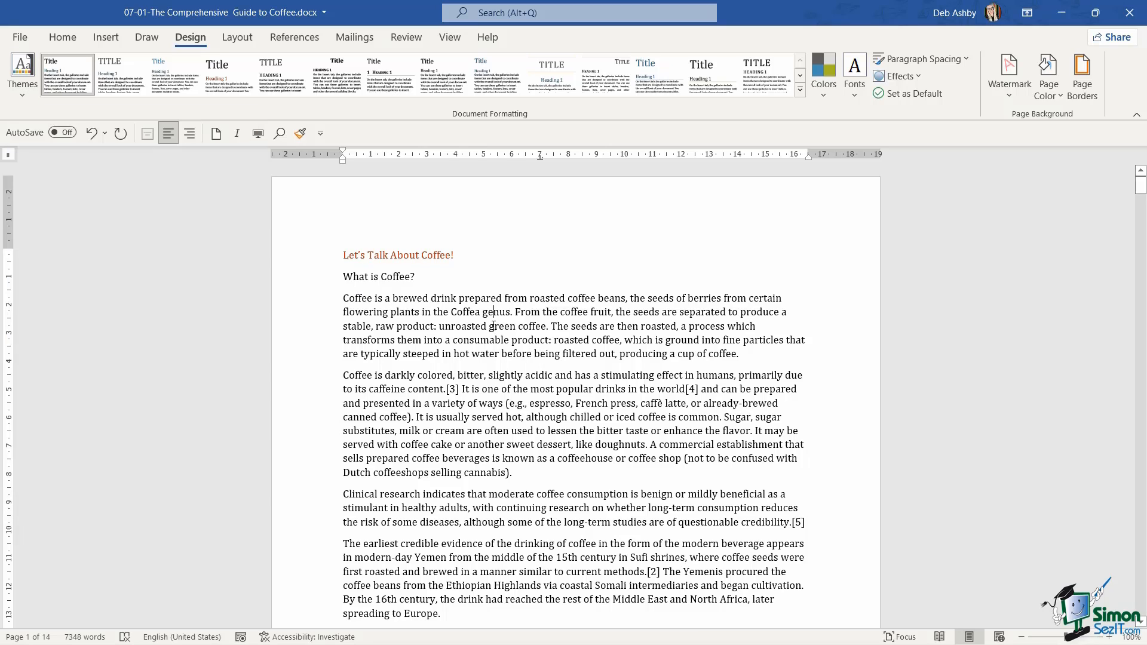
pyautogui.press('ctrl+n')
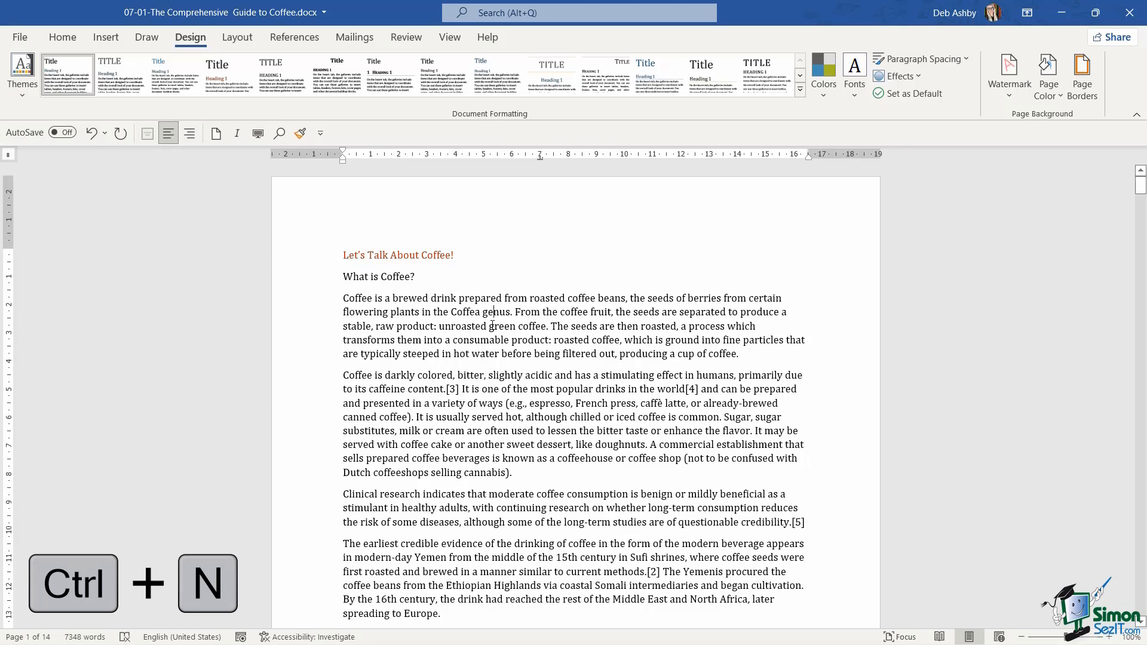
pyautogui.press('ctrl+n')
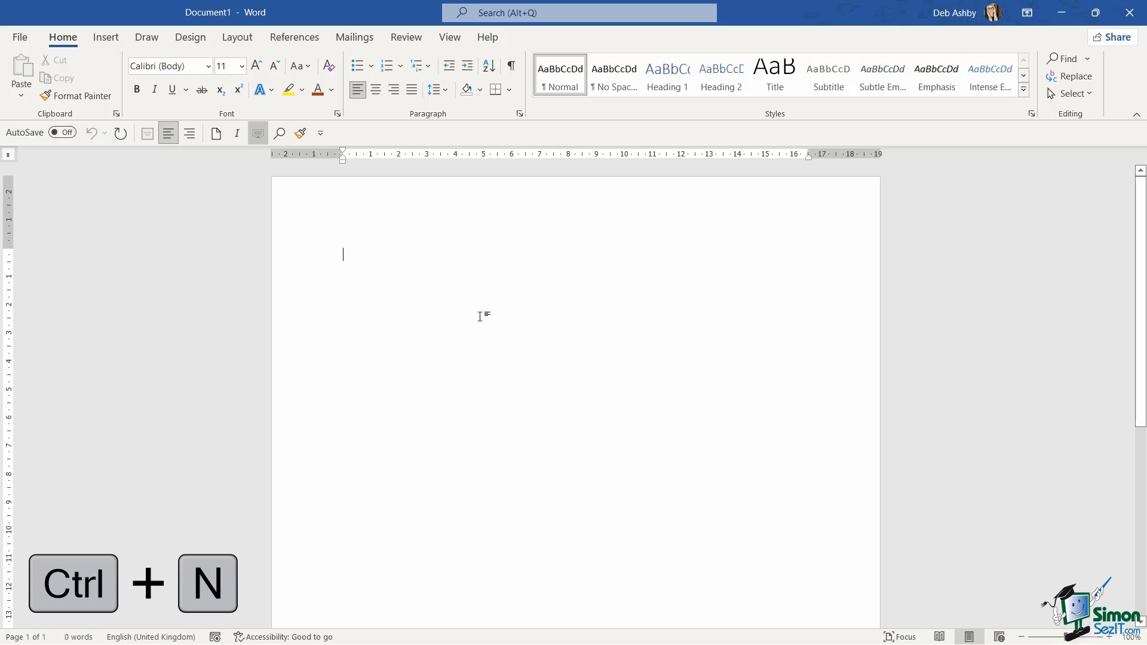
pyautogui.write('=rand(')
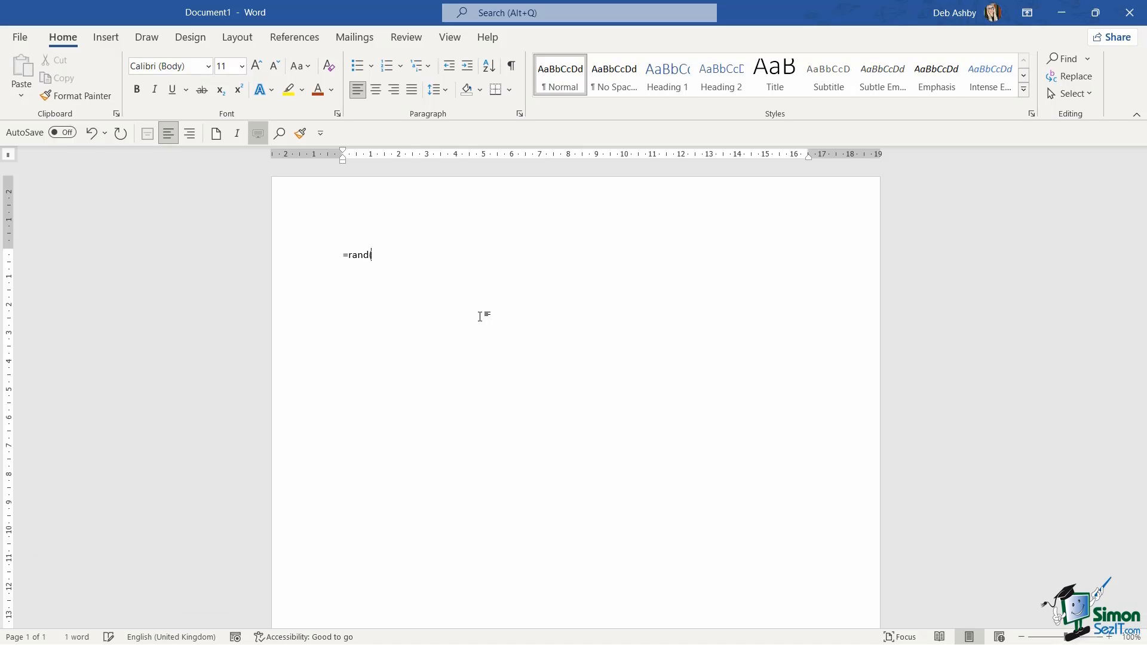
pyautogui.write('(3,4)')
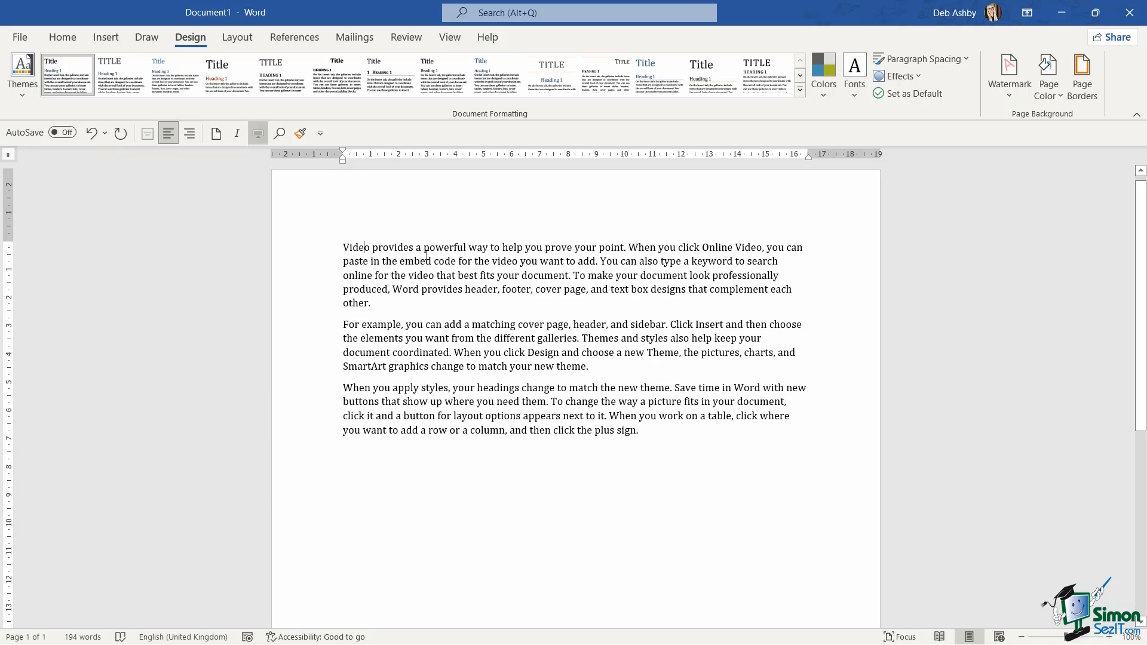
pyautogui.press('ctrl+w')
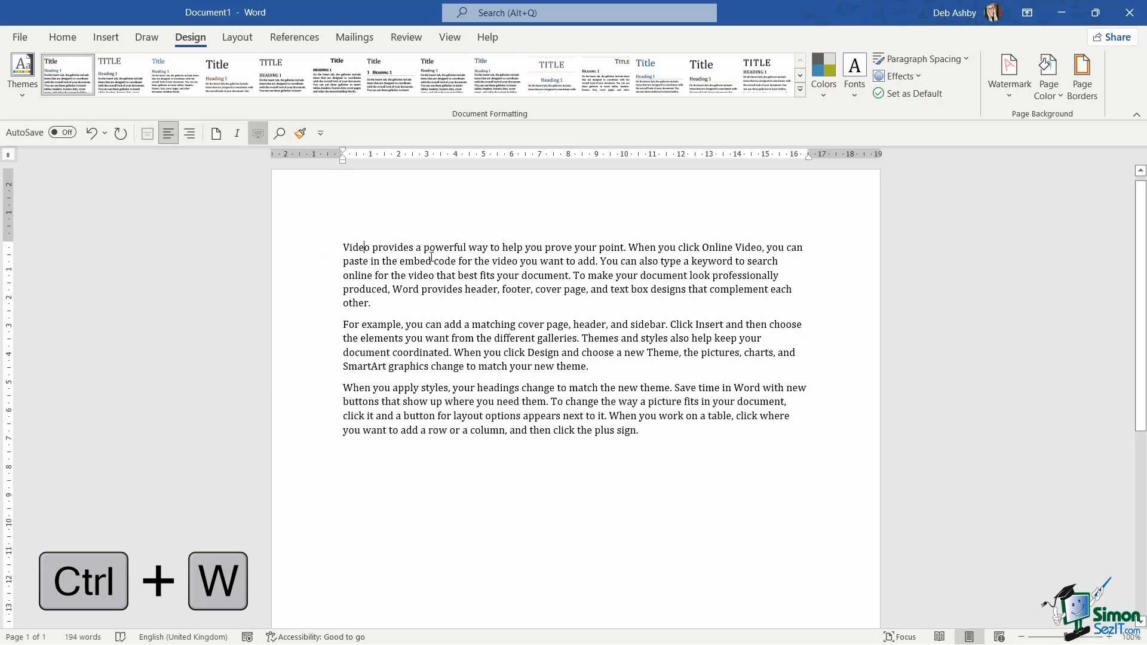
pyautogui.press('ctrl+w')
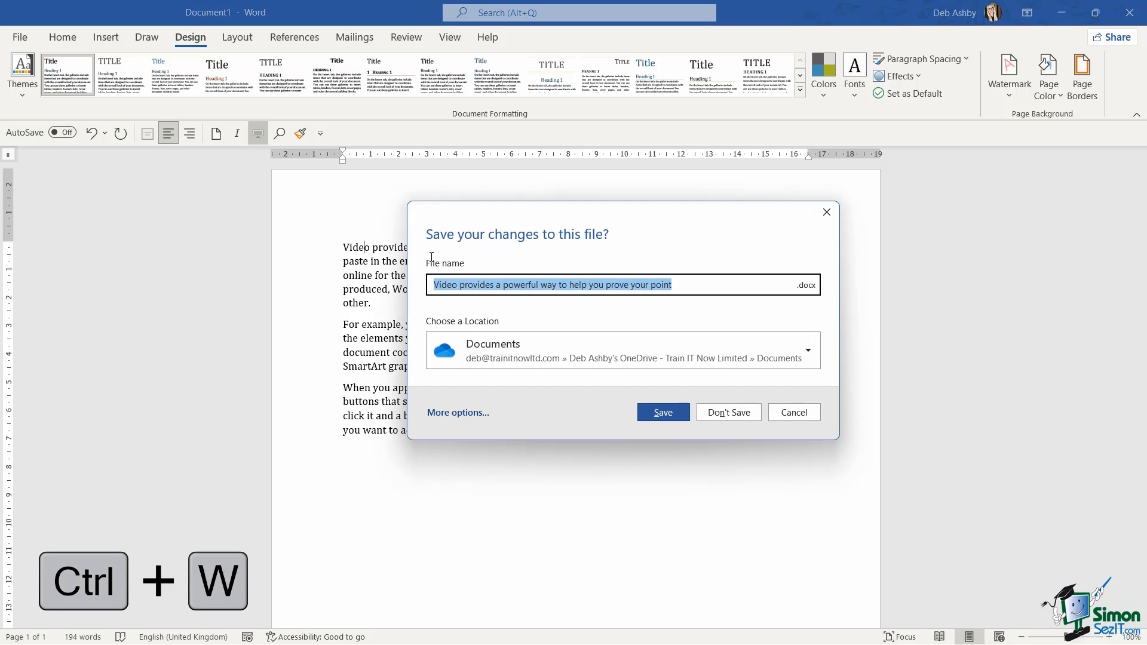
pyautogui.click(727, 411)
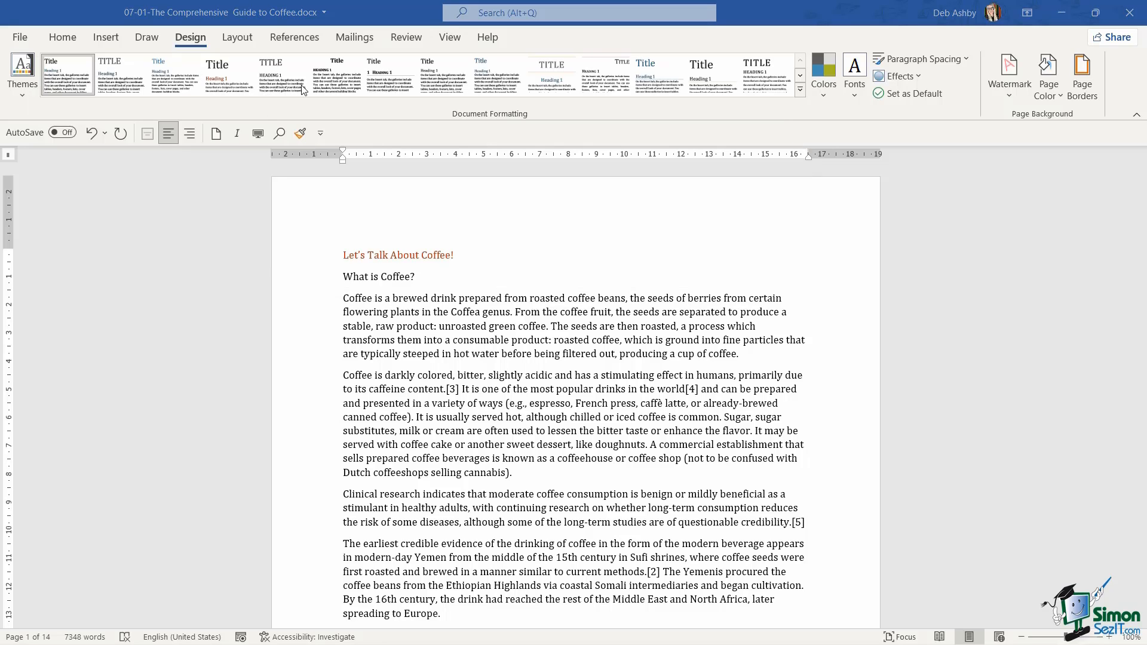
pyautogui.moveTo(681, 131)
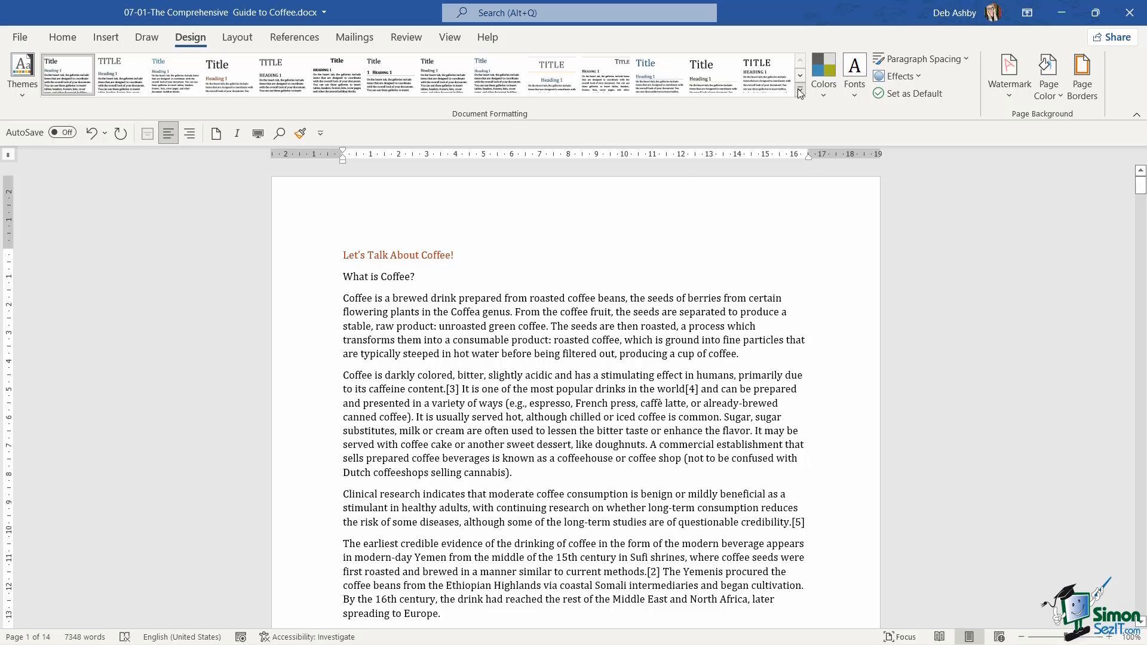
pyautogui.click(799, 93)
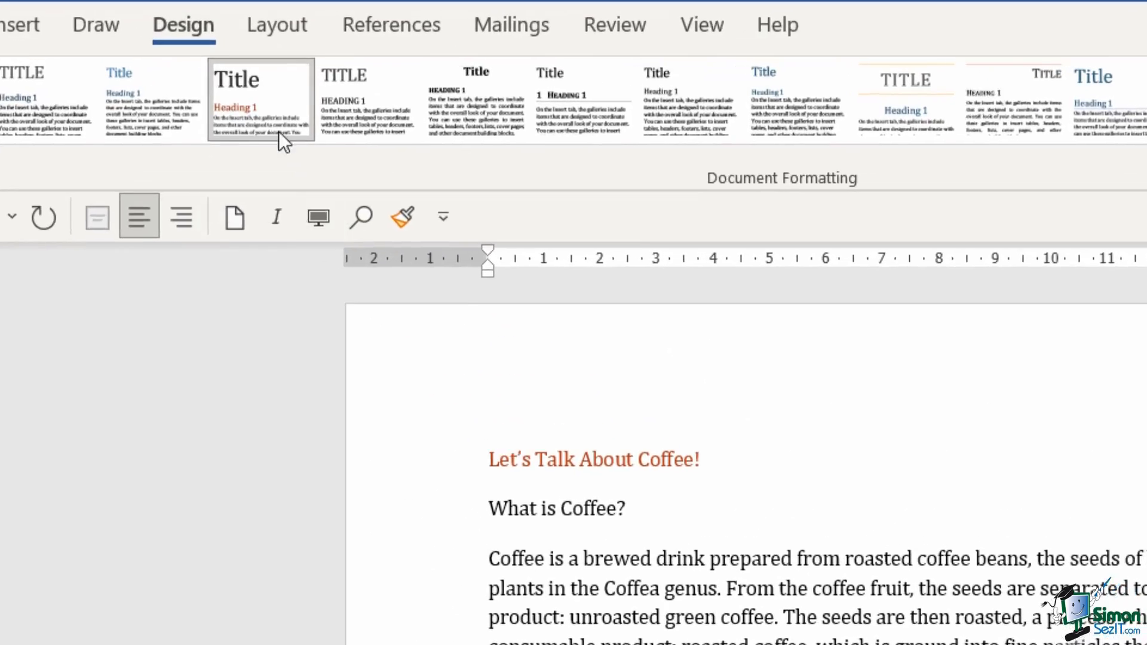
pyautogui.moveTo(260, 99)
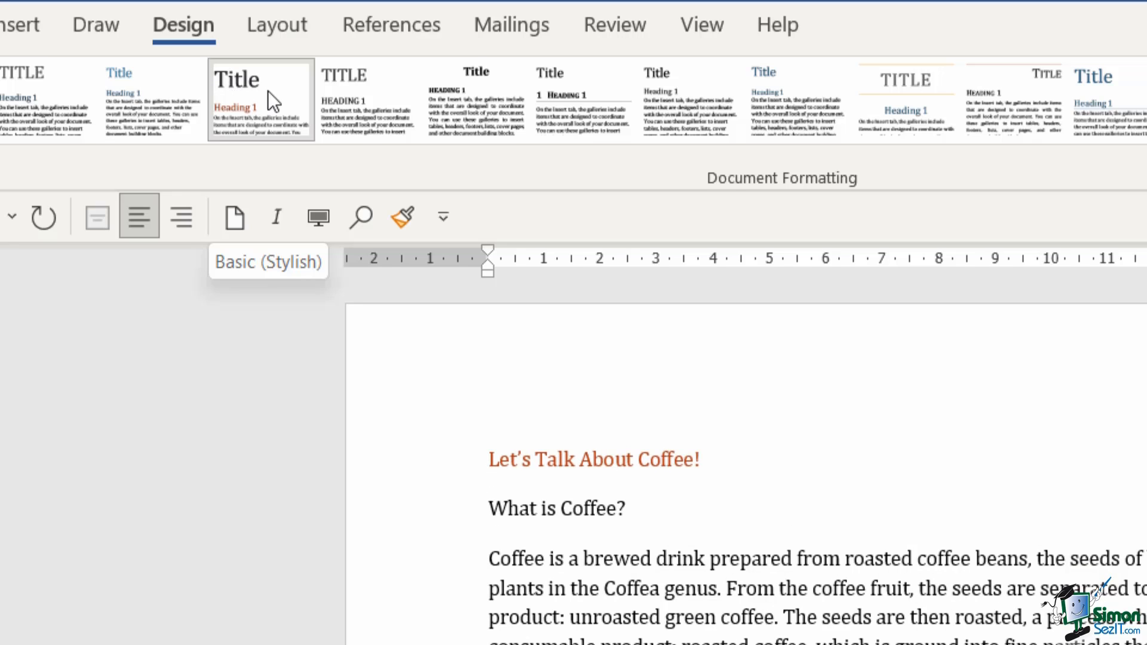
pyautogui.moveTo(234, 117)
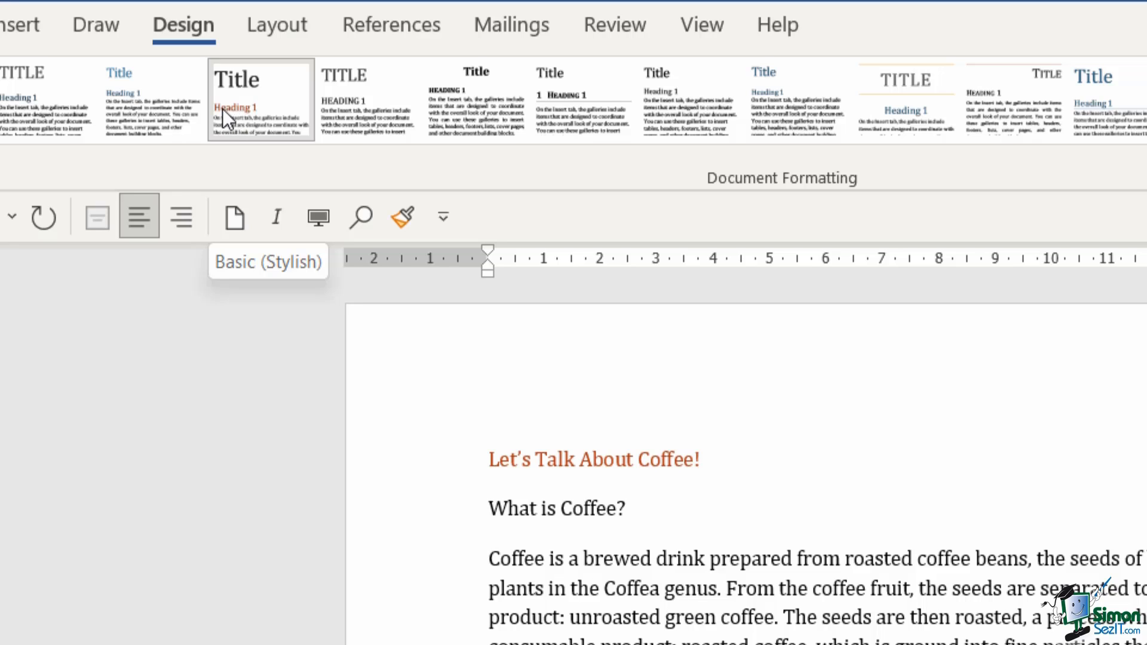
pyautogui.moveTo(262, 137)
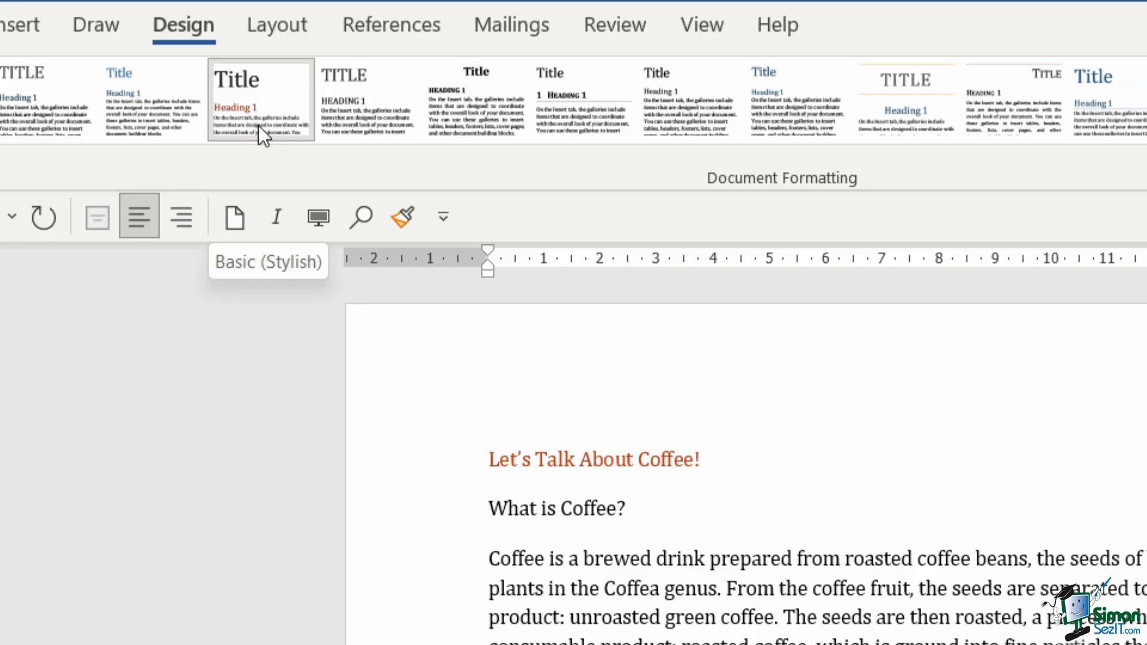
pyautogui.moveTo(511, 112)
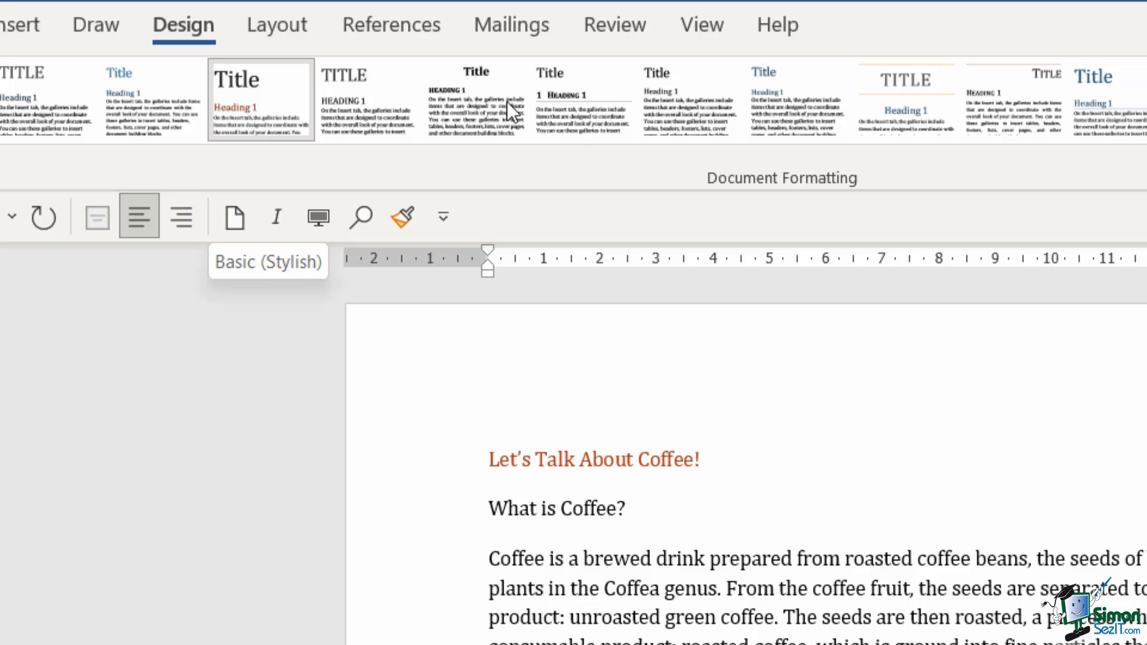
pyautogui.moveTo(496, 502)
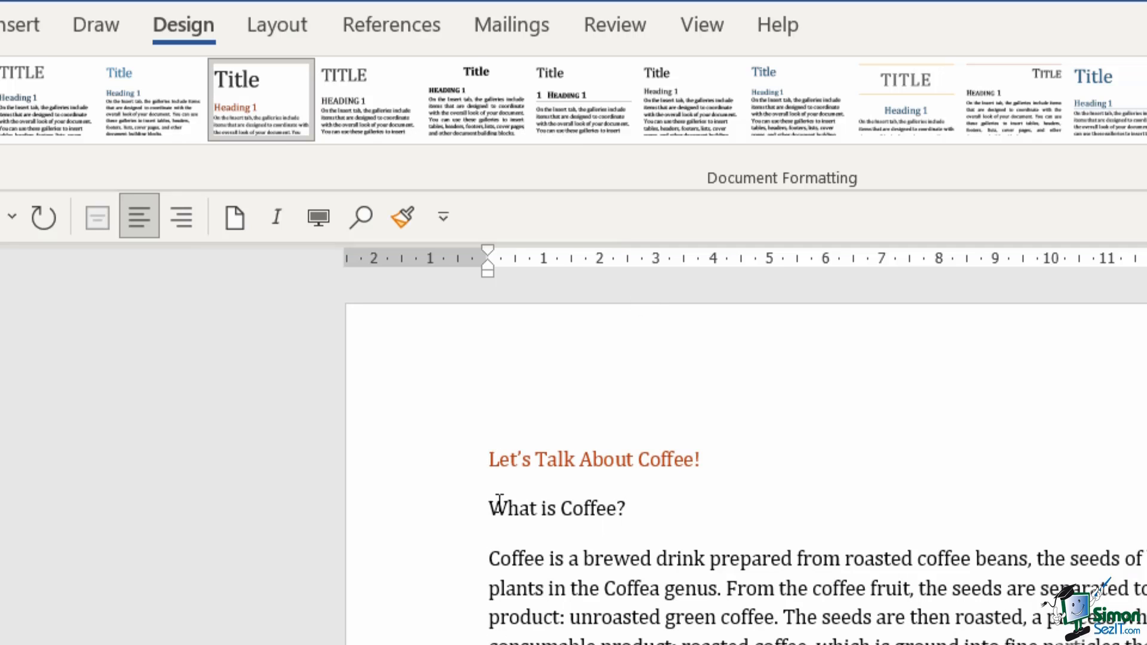
pyautogui.click(490, 459)
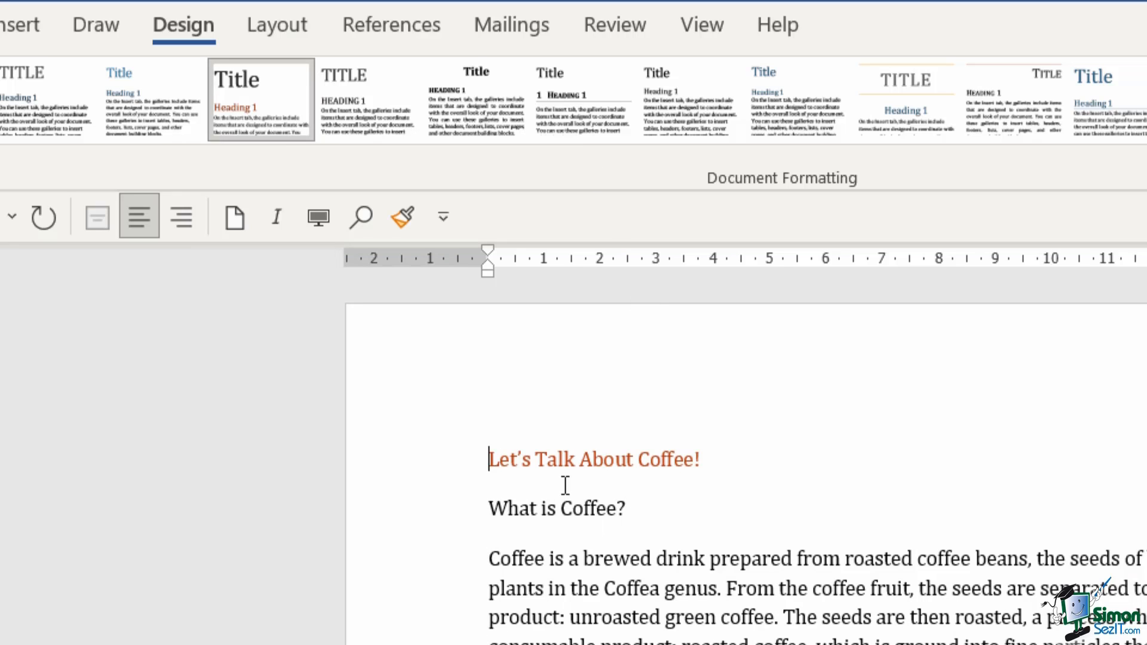
pyautogui.moveTo(262, 99)
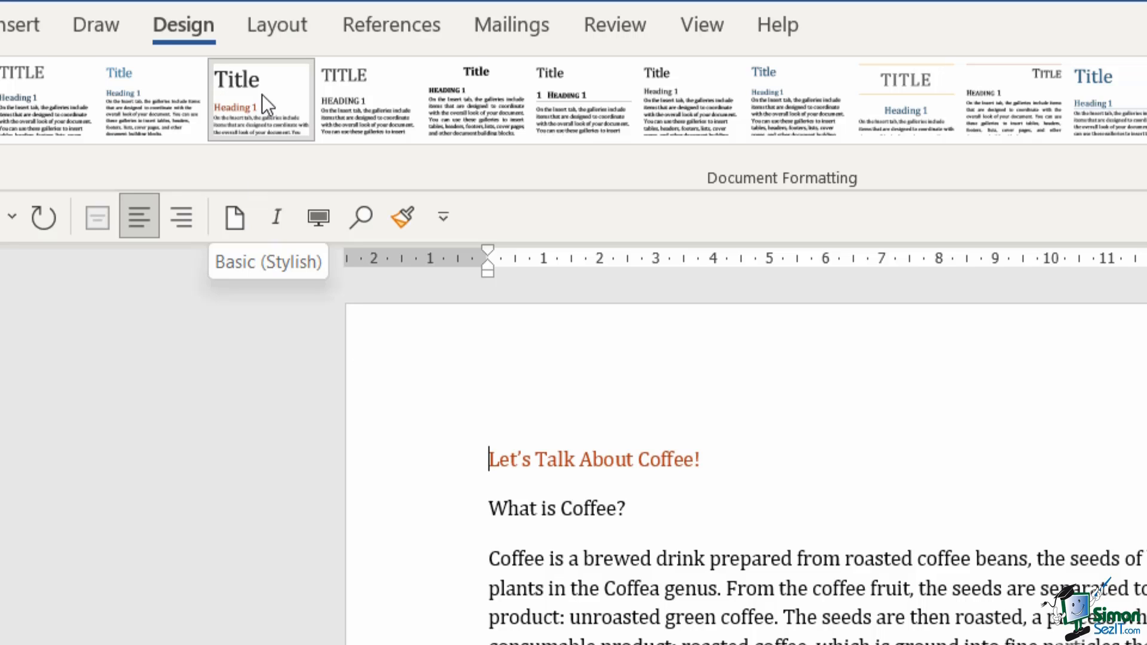
pyautogui.moveTo(260, 117)
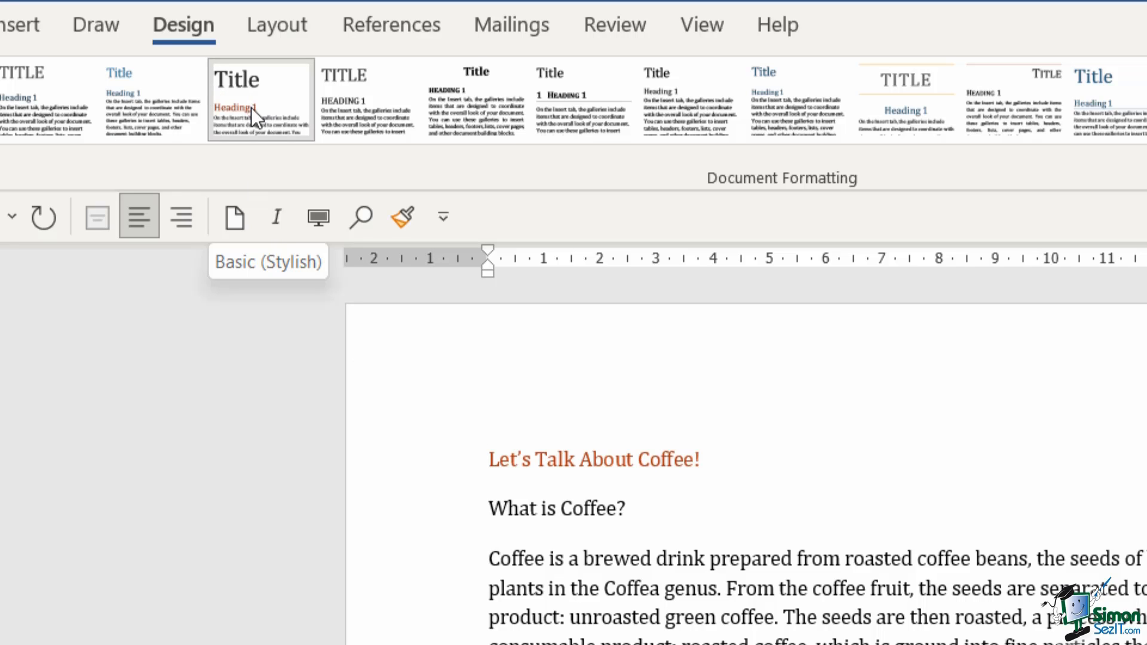
pyautogui.moveTo(255, 88)
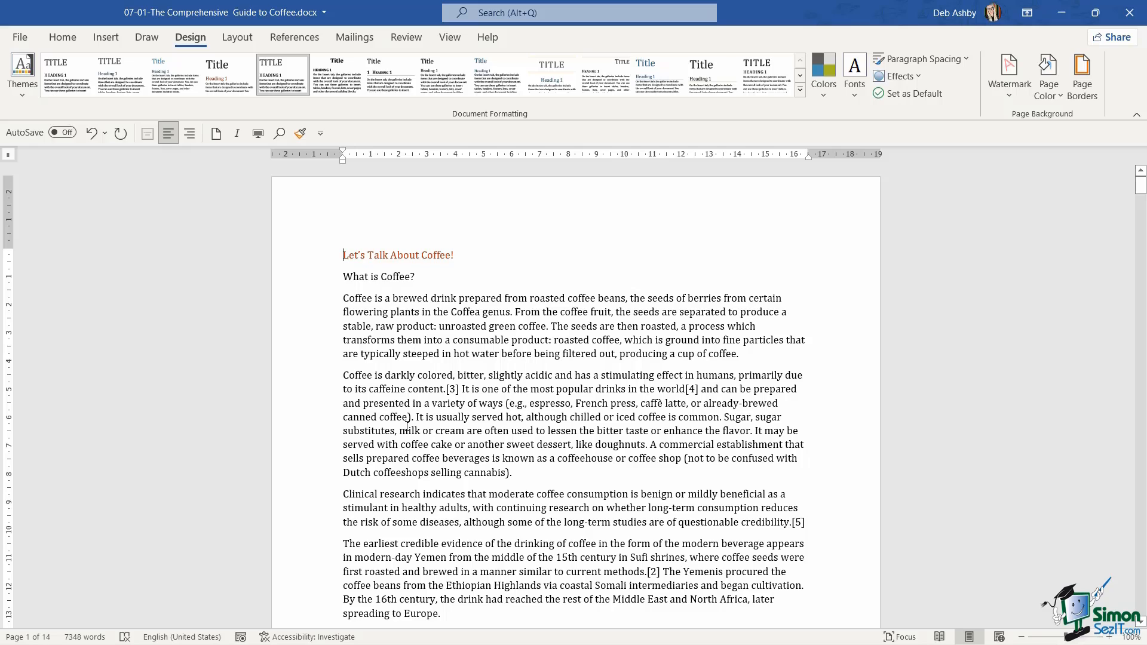
pyautogui.click(343, 255)
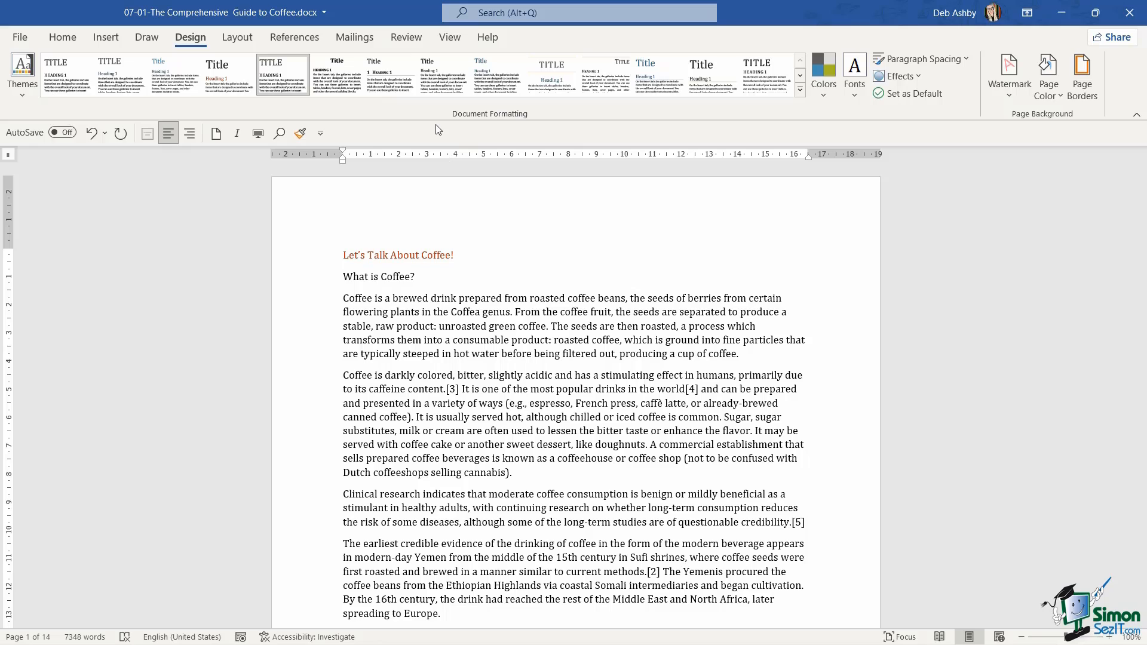
# Show the Design tab's theme Effects gallery, with options like Glow Edge, Milk Glass and Reflection
pyautogui.click(899, 75)
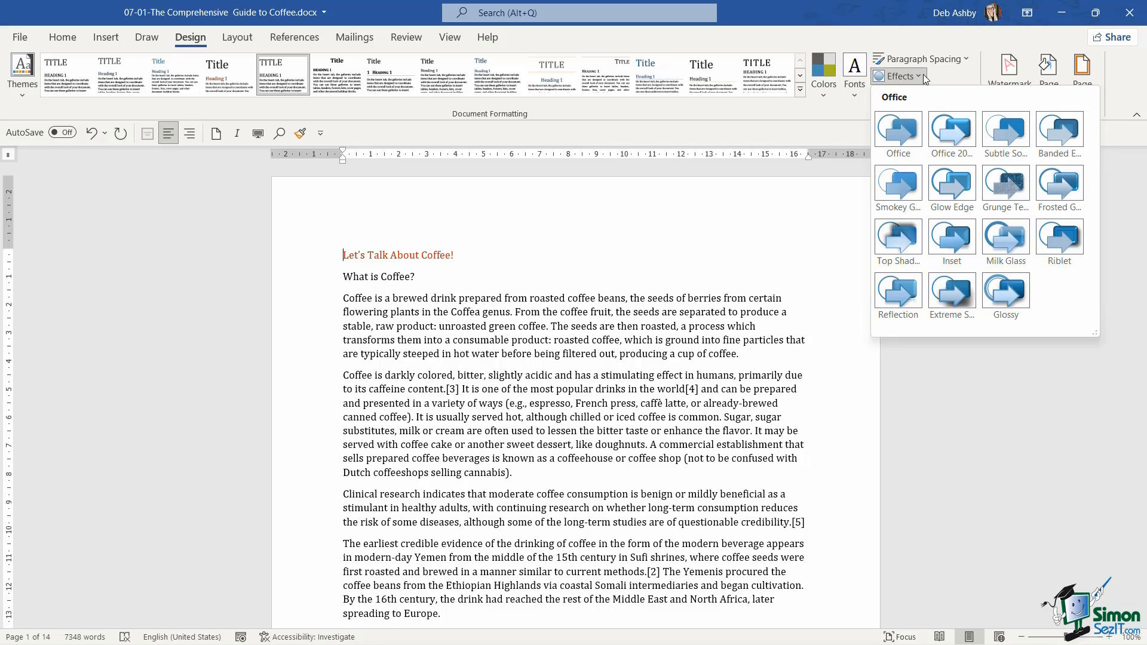
pyautogui.moveTo(940, 105)
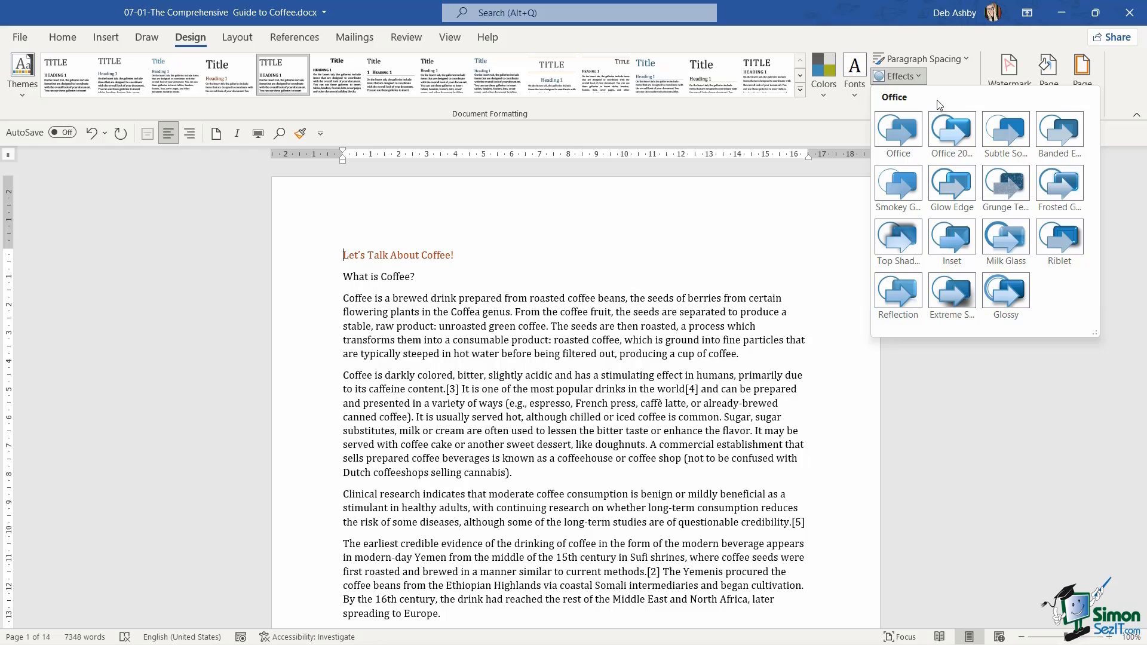
pyautogui.moveTo(897, 241)
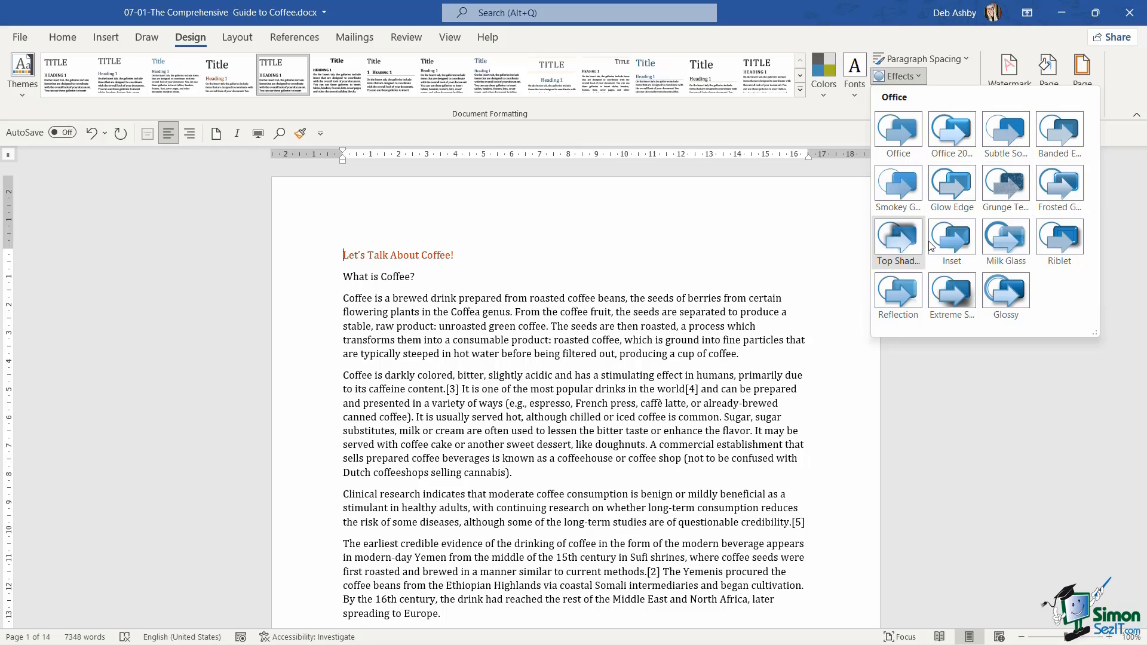
pyautogui.moveTo(1036, 311)
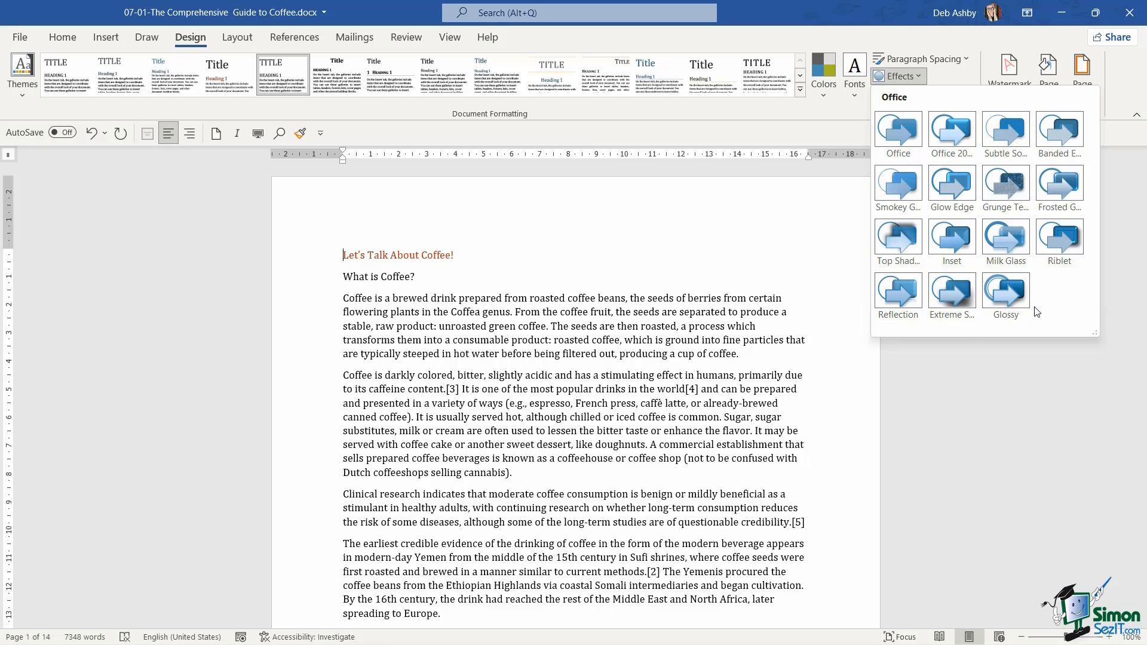
pyautogui.moveTo(916, 107)
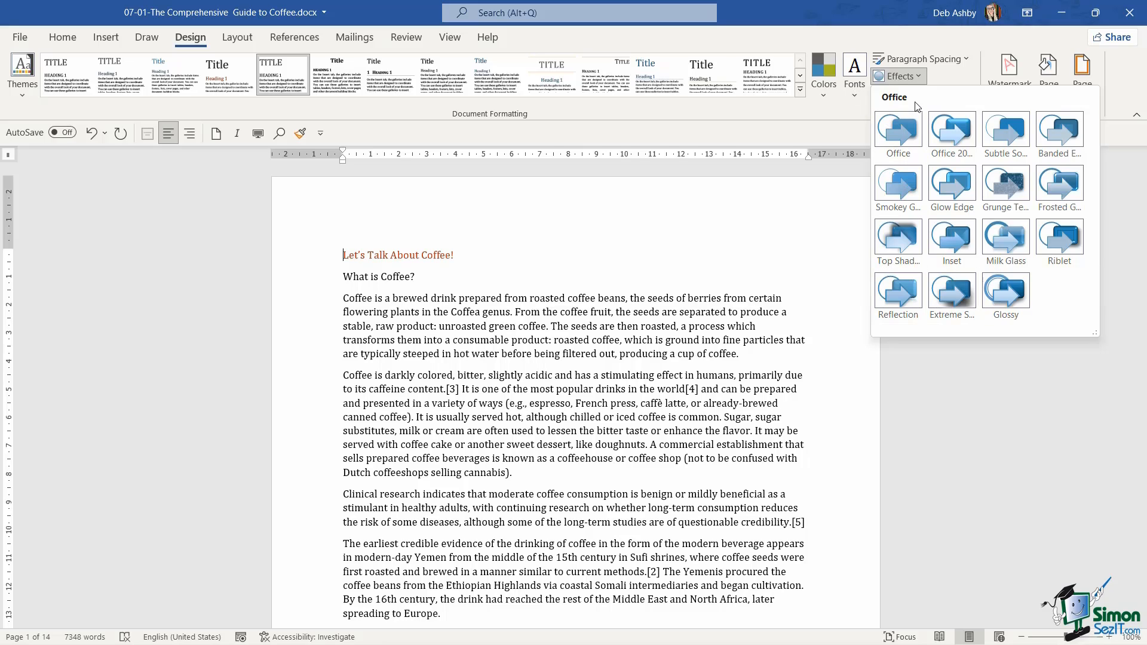